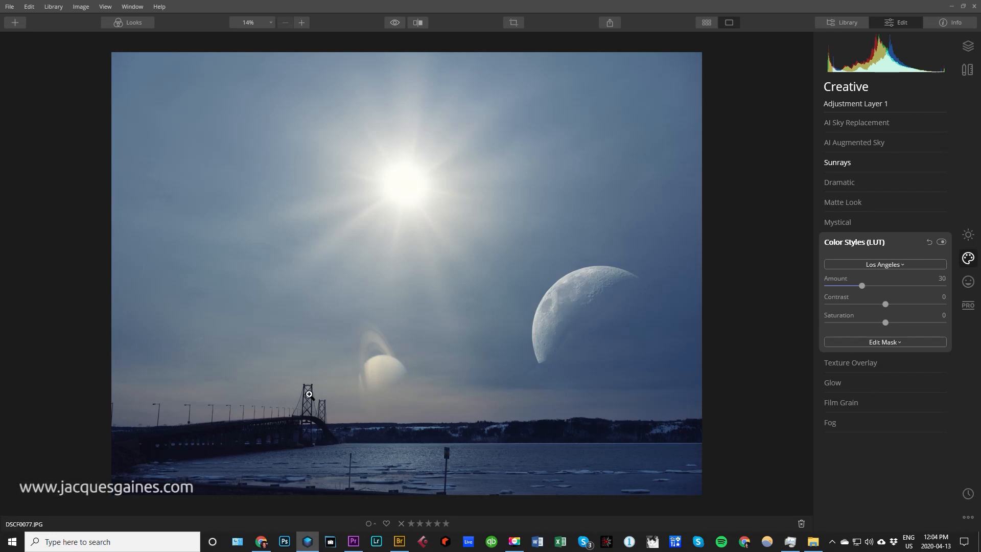
{"action": "mouse_move", "coordinate": [613, 344]}
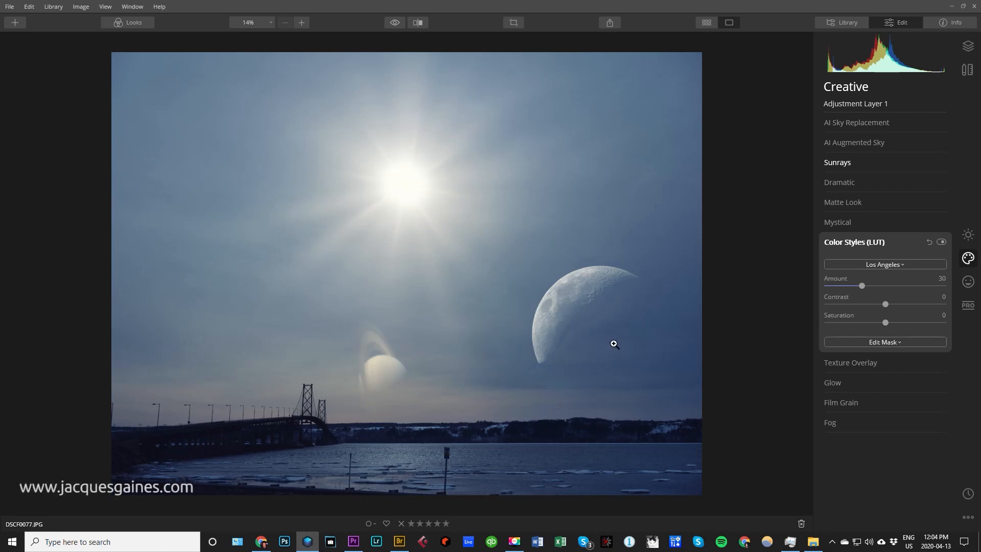
{"action": "mouse_move", "coordinate": [849, 110]}
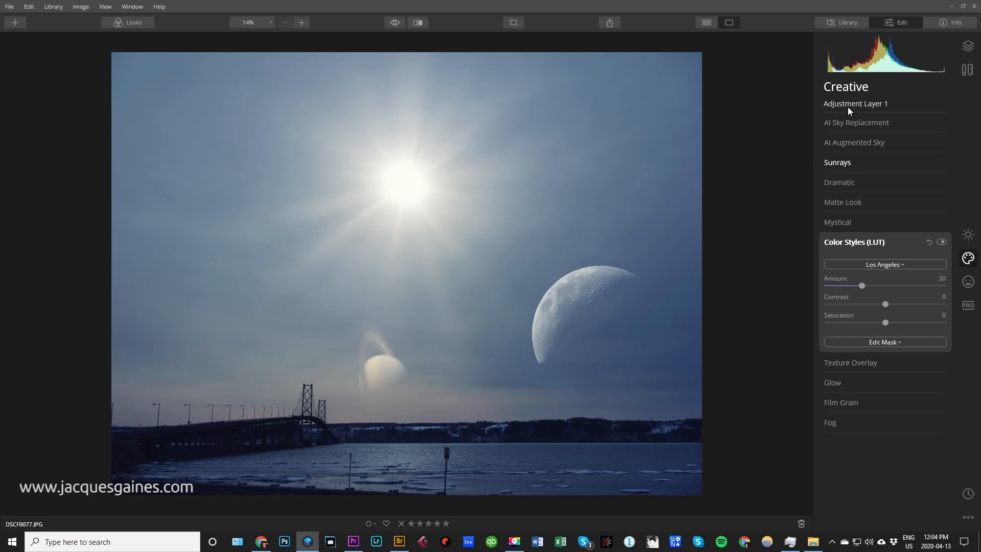
{"action": "mouse_move", "coordinate": [850, 108]}
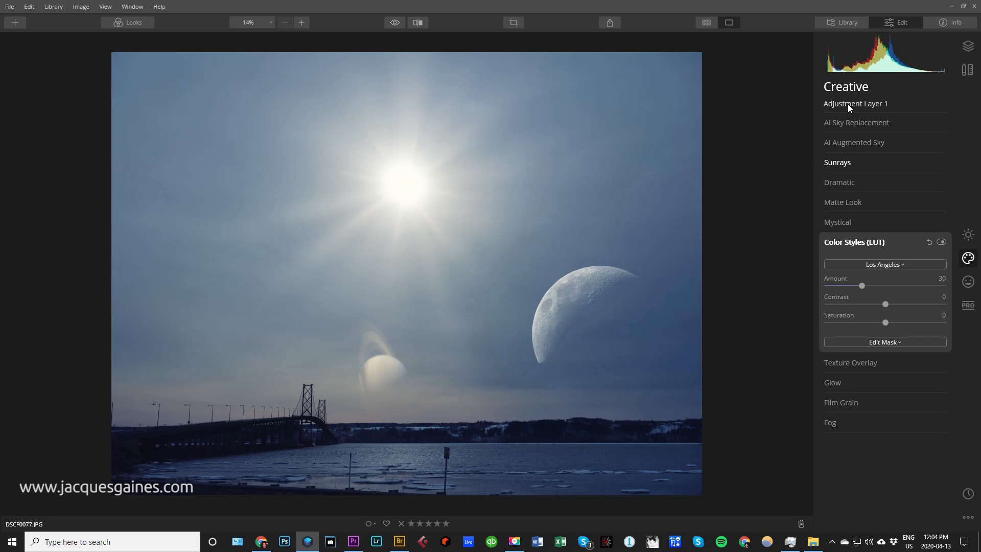
Step: Collapse the Color Styles (LUT) settings and show the photo's layer list
{"action": "left_click", "coordinate": [853, 241]}
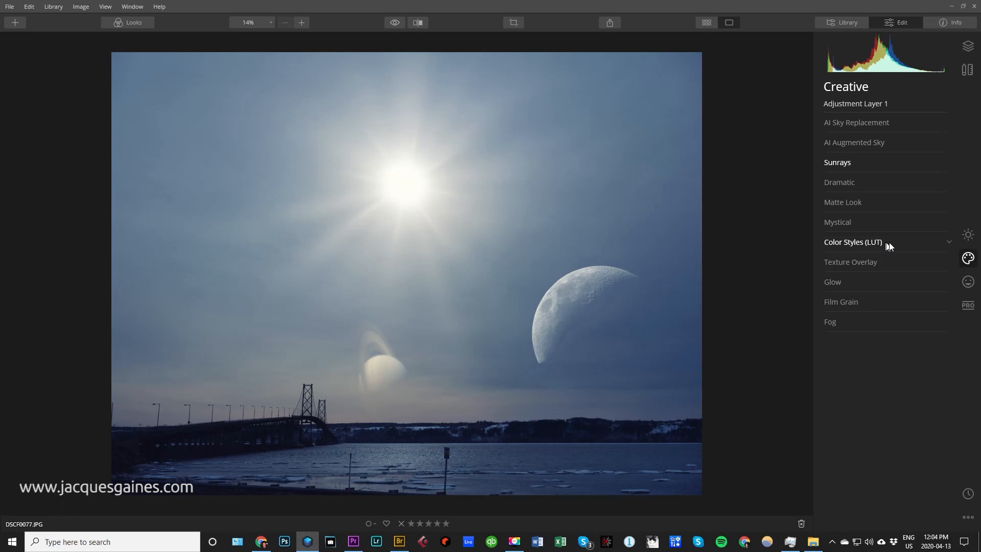
{"action": "mouse_move", "coordinate": [968, 46]}
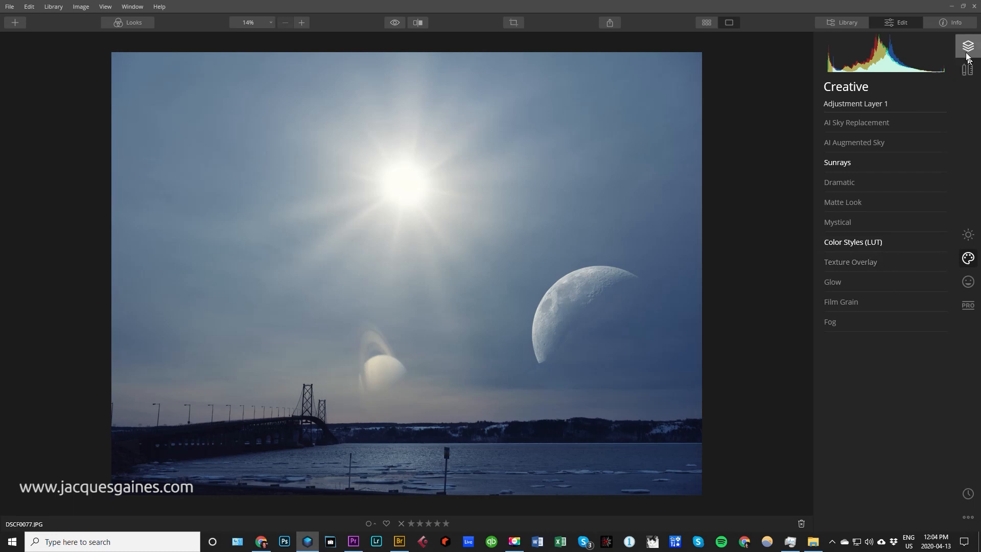
{"action": "left_click", "coordinate": [968, 46]}
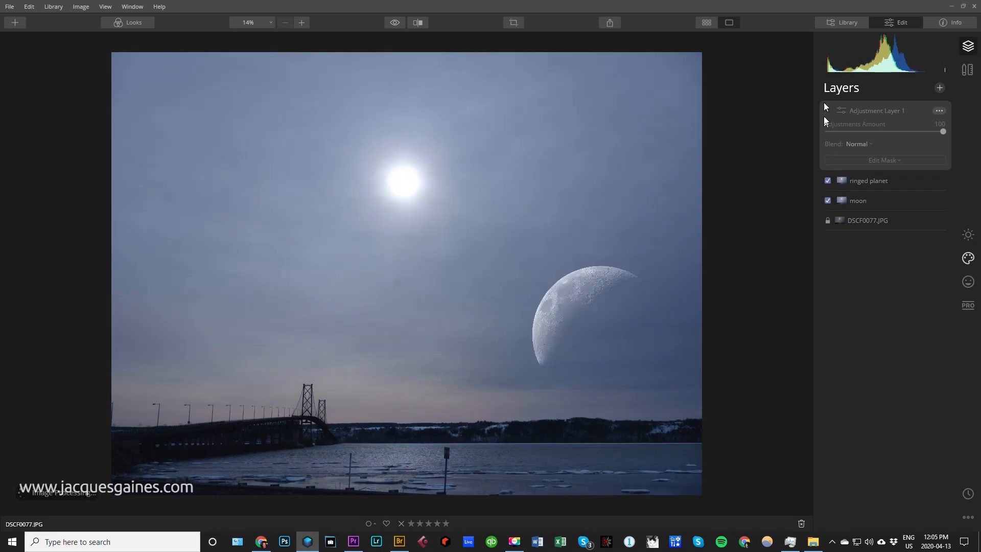
{"action": "left_click", "coordinate": [826, 110]}
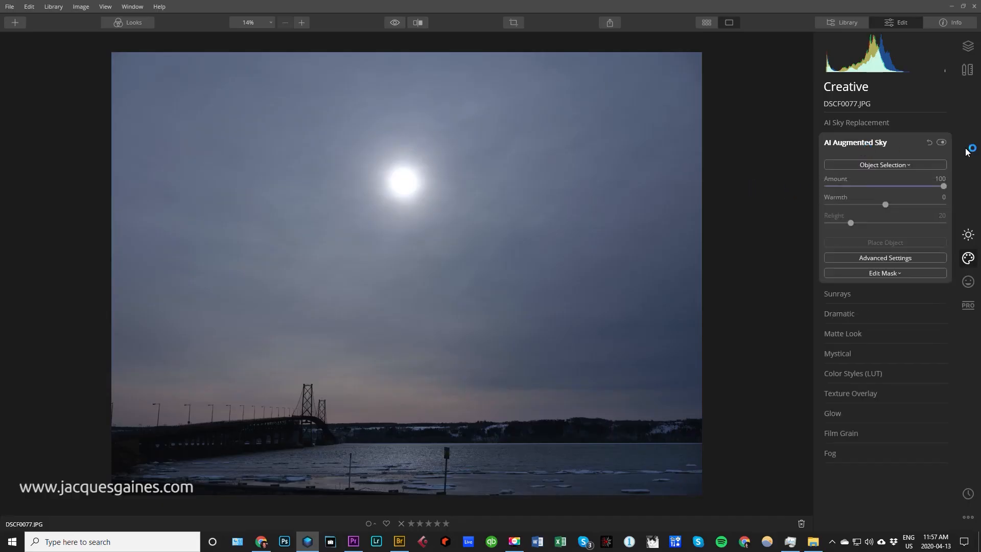
Step: Choose the Balloon 1 sky object and reveal its advanced settings such as defocus
{"action": "left_click", "coordinate": [884, 165]}
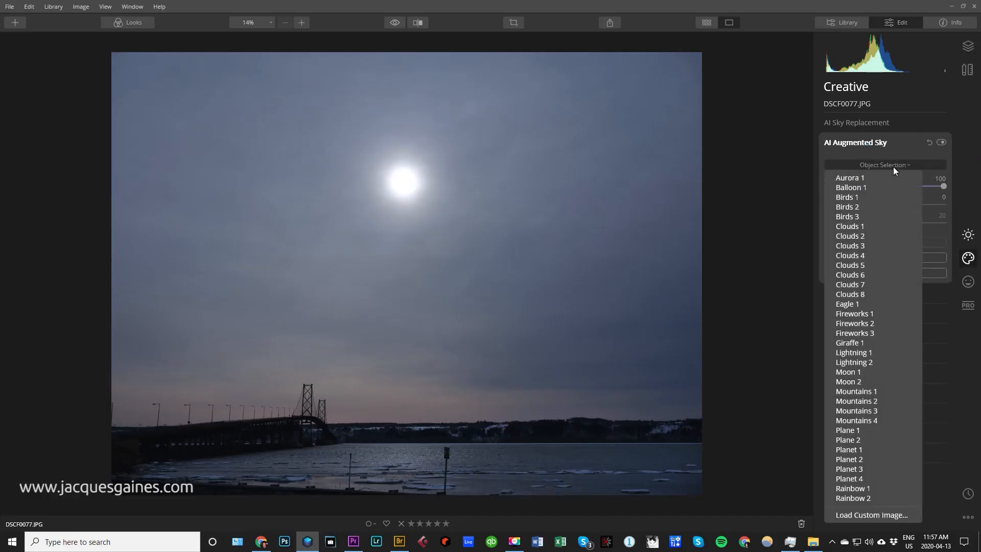
{"action": "left_click", "coordinate": [850, 187]}
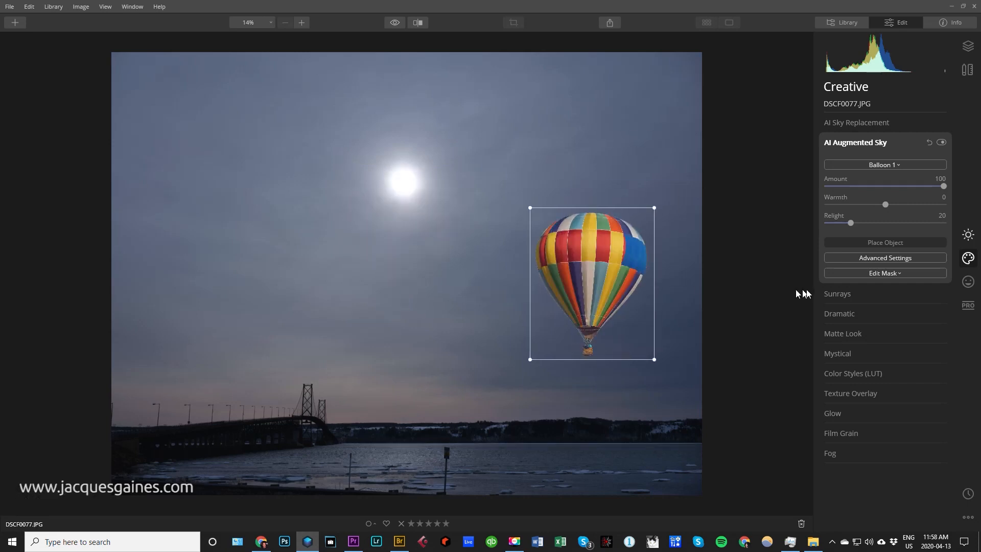
{"action": "left_click", "coordinate": [885, 257]}
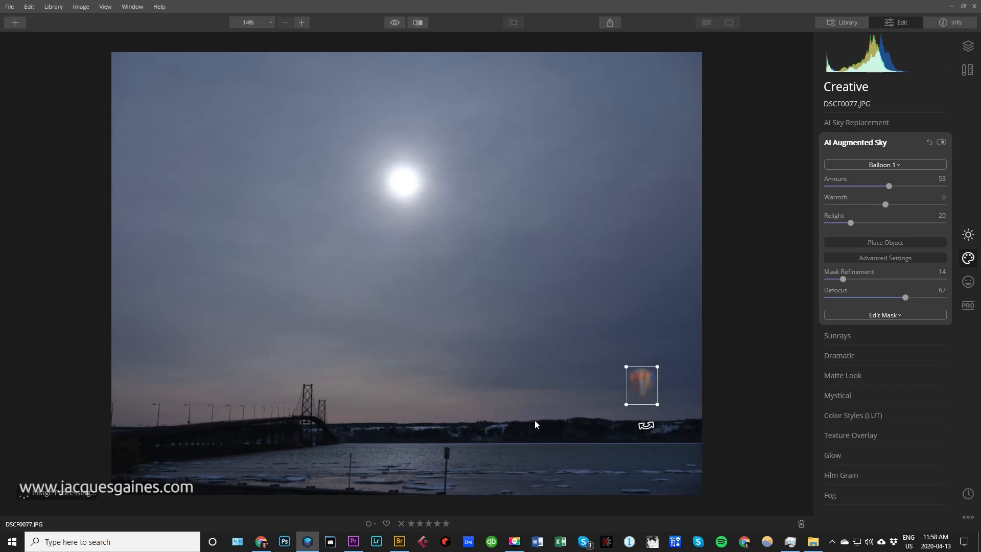
{"action": "mouse_move", "coordinate": [443, 394]}
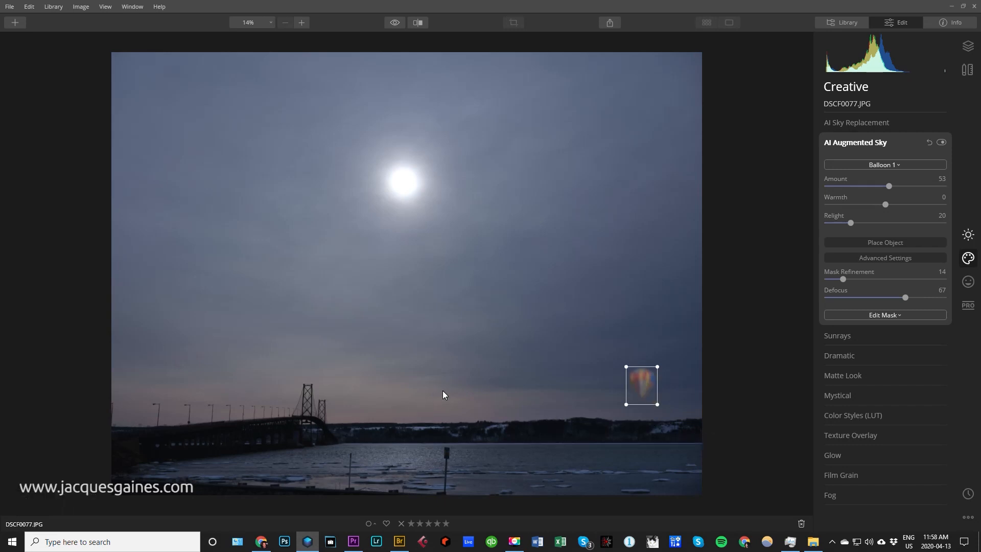
{"action": "mouse_move", "coordinate": [660, 390]}
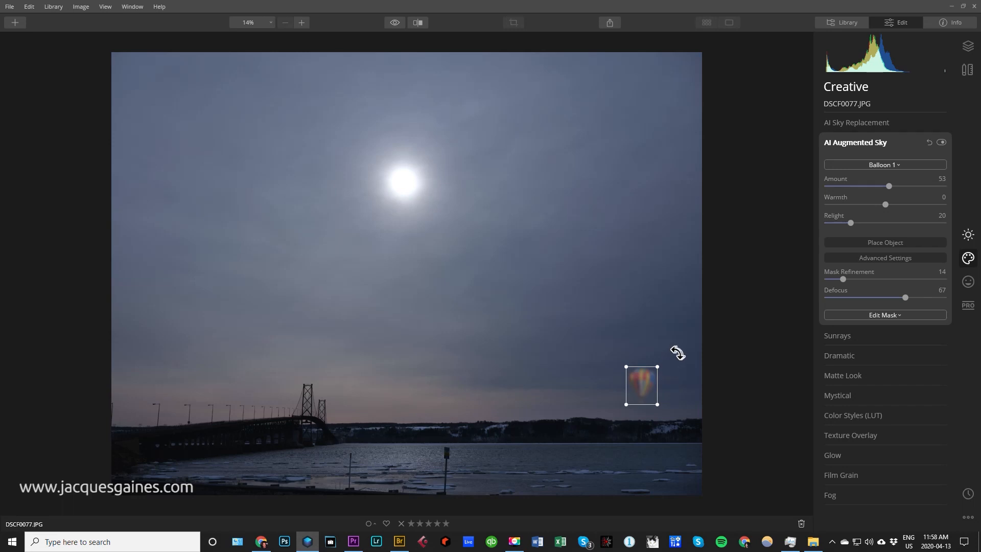
{"action": "mouse_move", "coordinate": [499, 408]}
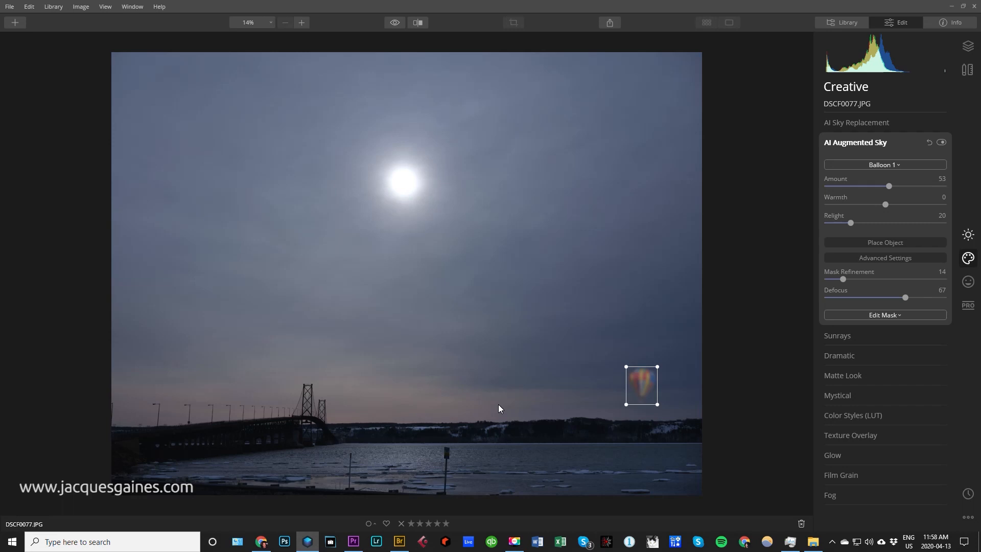
{"action": "mouse_move", "coordinate": [699, 341]}
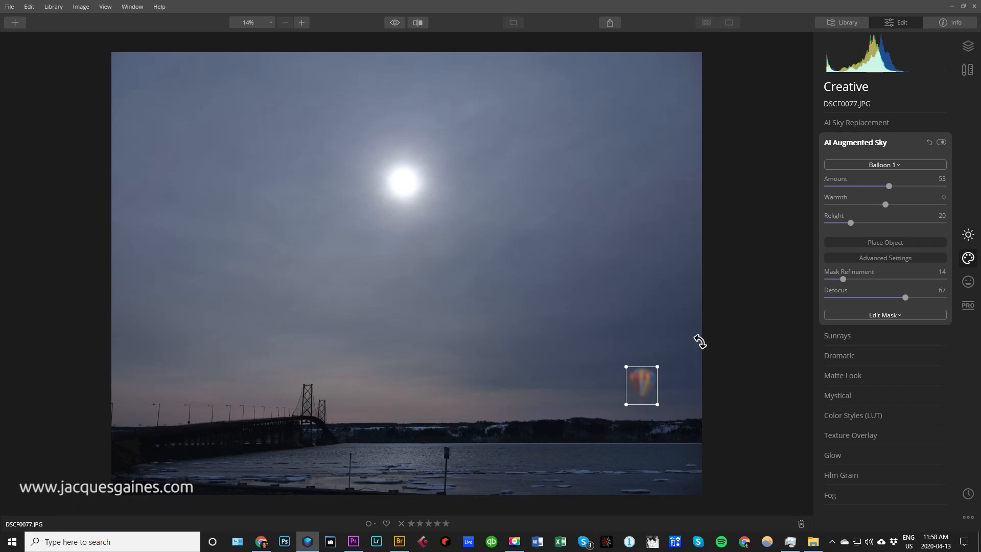
{"action": "mouse_move", "coordinate": [637, 381]}
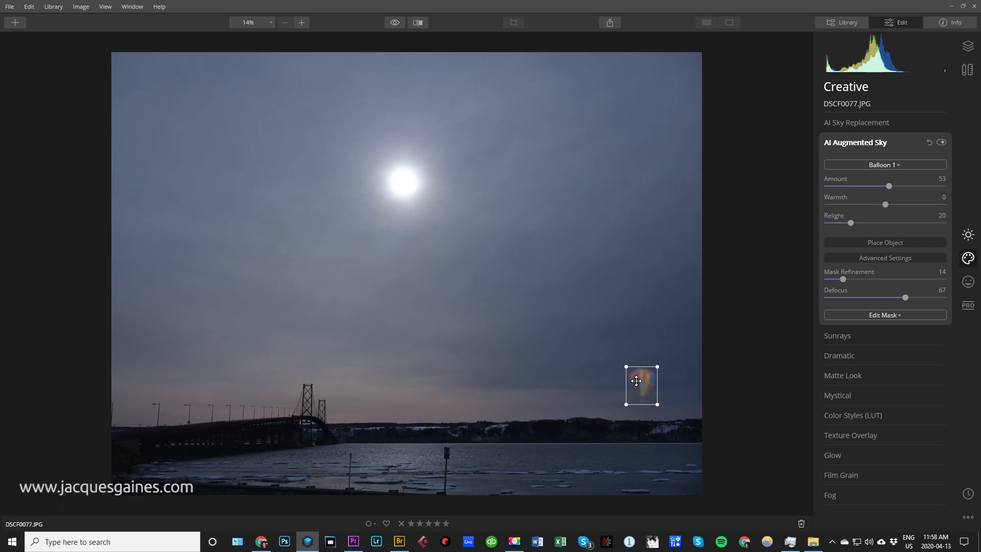
{"action": "mouse_move", "coordinate": [917, 161]}
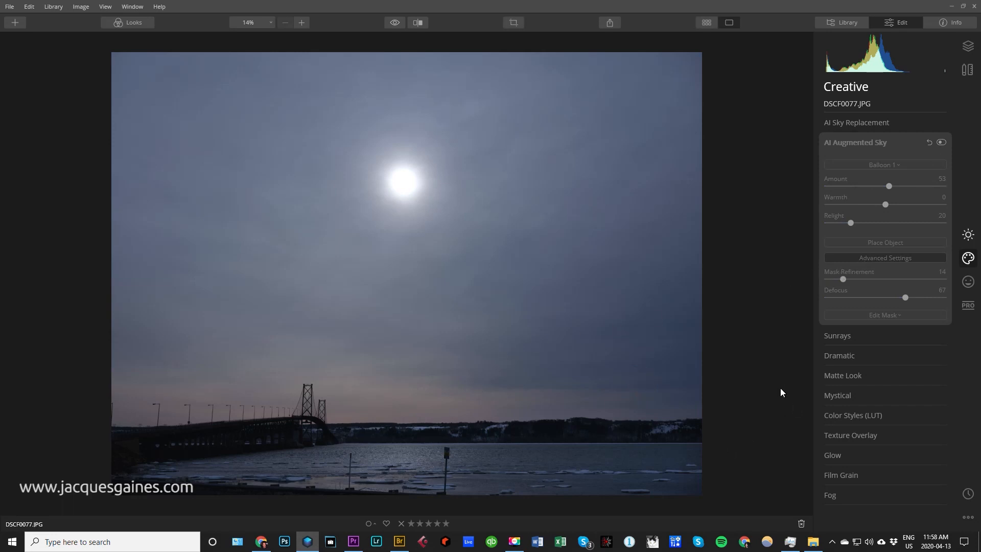
{"action": "mouse_move", "coordinate": [967, 280]}
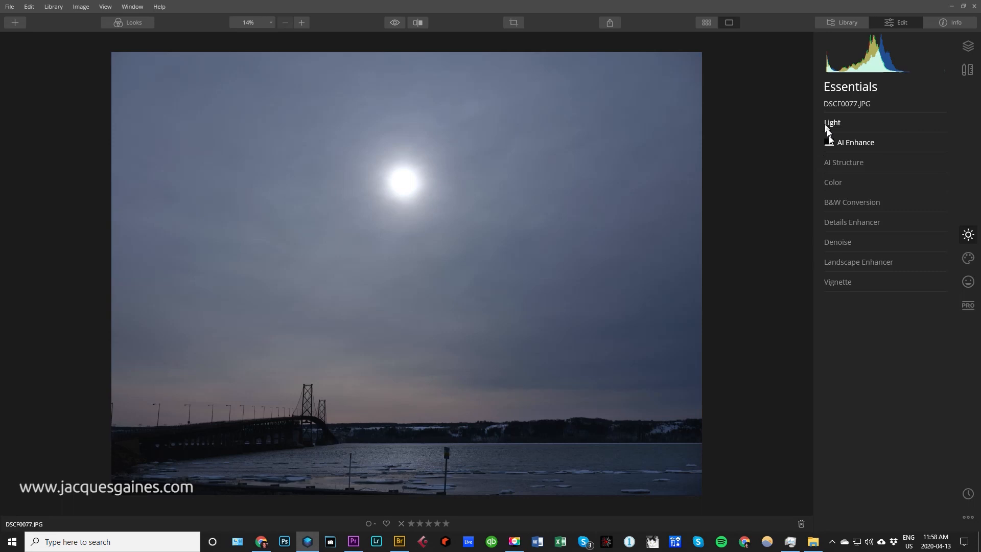
Step: Expand the Light adjustments for exposure 1.01 and temperature -36
{"action": "left_click", "coordinate": [832, 121]}
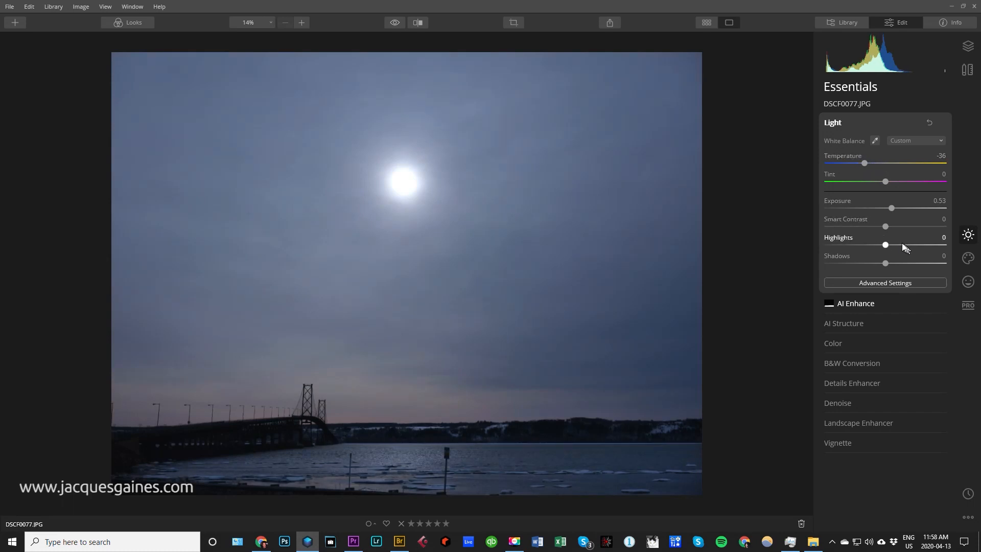
{"action": "mouse_move", "coordinate": [877, 310]}
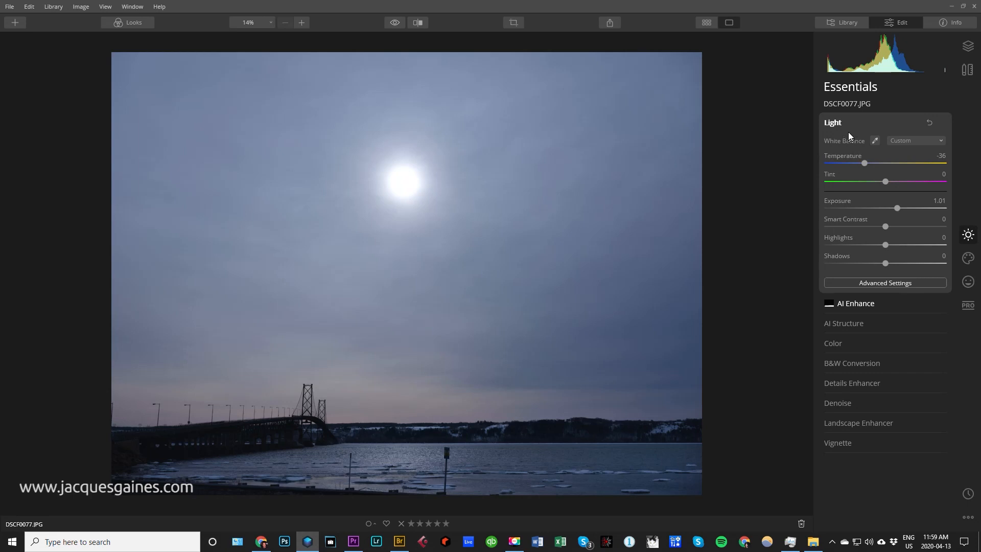
{"action": "mouse_move", "coordinate": [967, 438]}
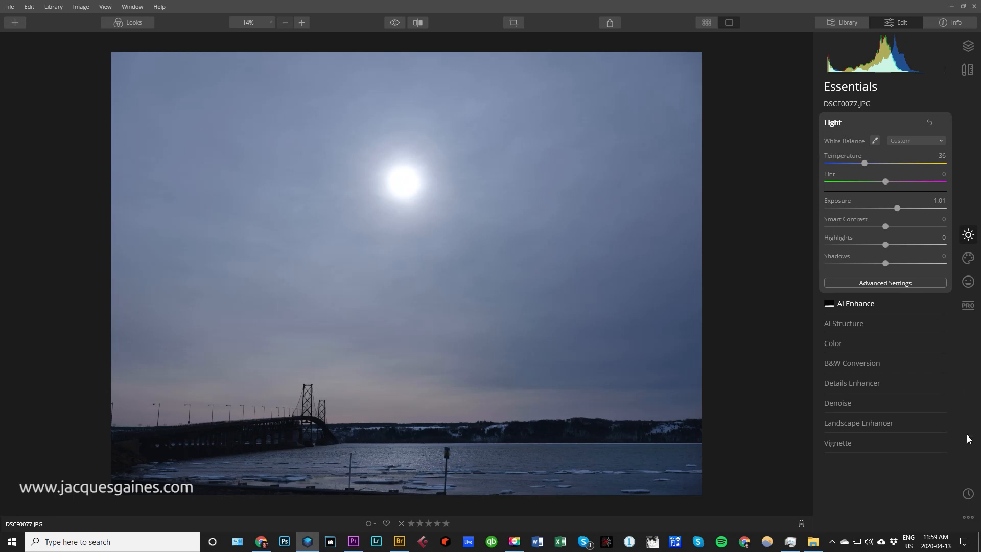
{"action": "mouse_move", "coordinate": [969, 438]}
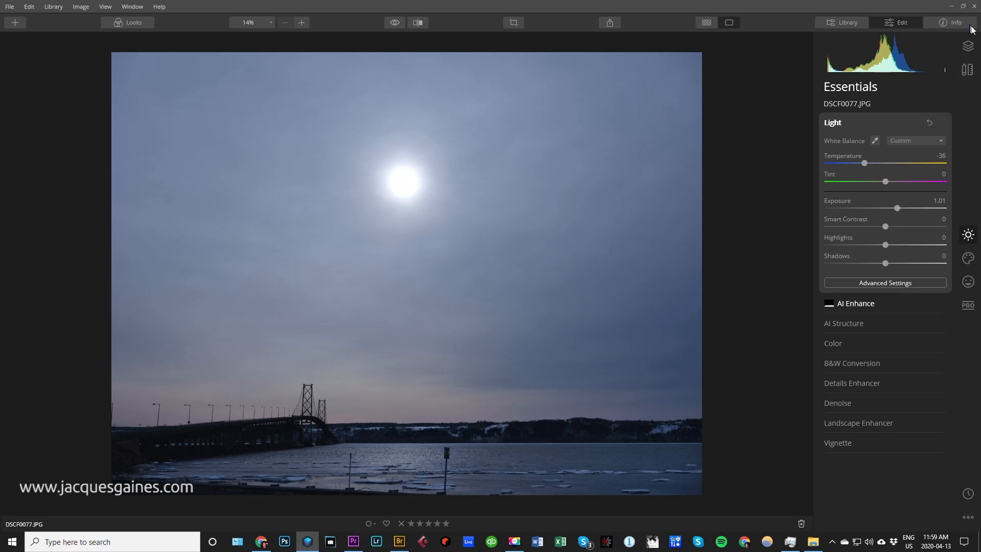
Step: Create a stamped layer from the current bridge image
{"action": "left_click", "coordinate": [968, 45]}
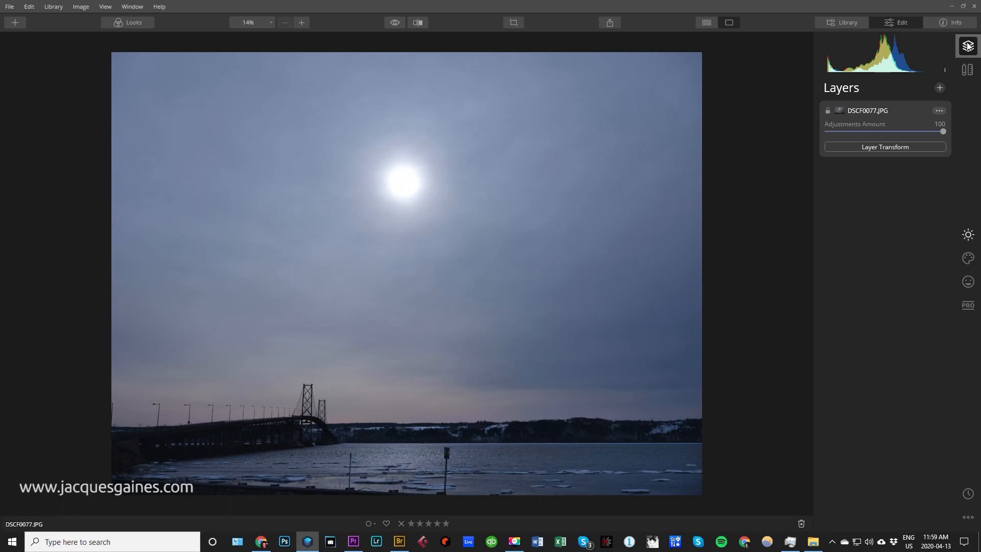
{"action": "left_click", "coordinate": [940, 88]}
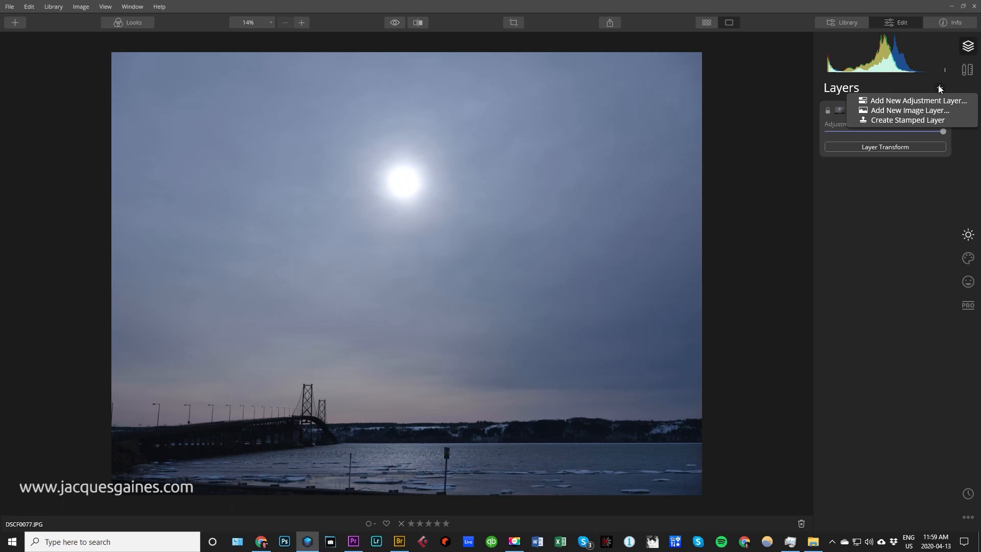
{"action": "mouse_move", "coordinate": [917, 100]}
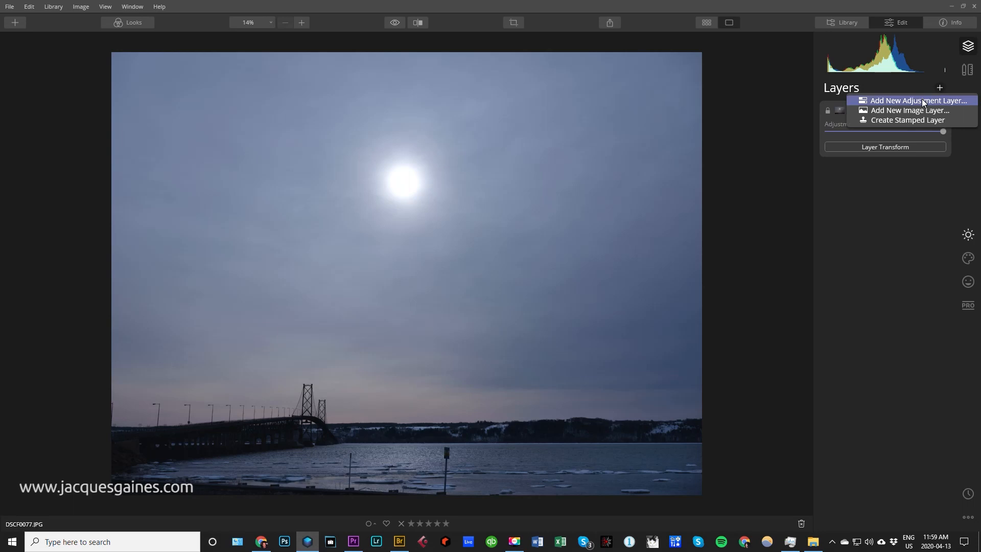
{"action": "mouse_move", "coordinate": [907, 120]}
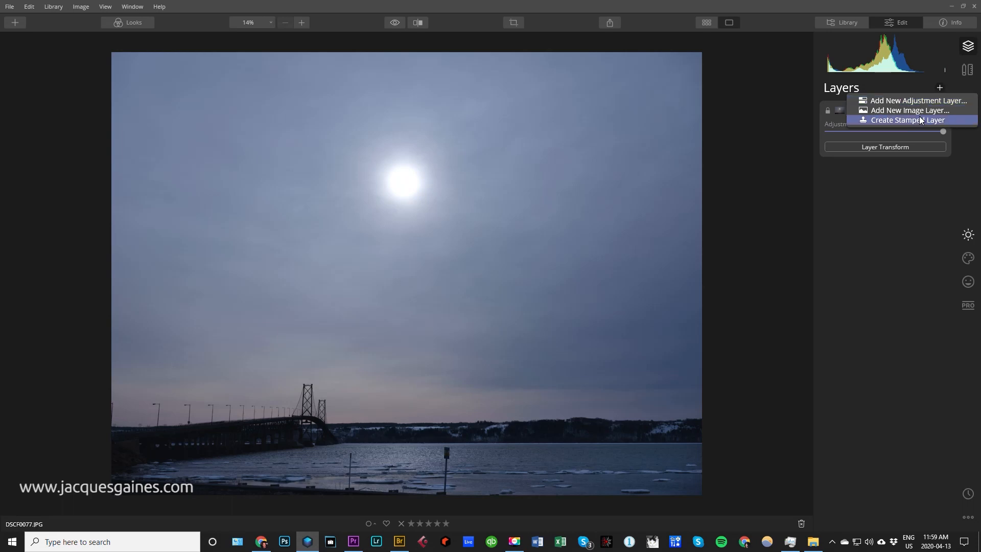
{"action": "left_click", "coordinate": [907, 119]}
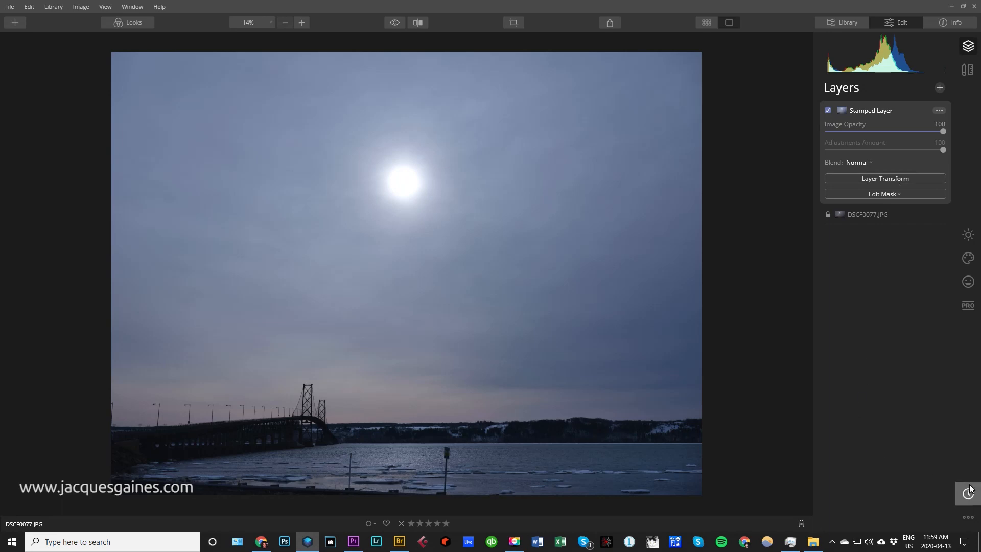
Step: Rename the new stamped layer to 'moon'
{"action": "left_click", "coordinate": [938, 111]}
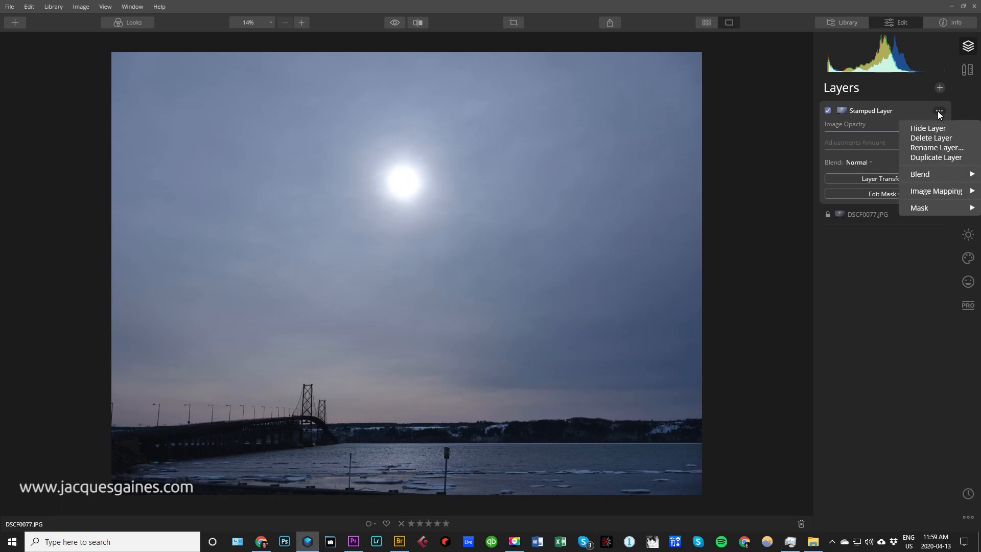
{"action": "left_click", "coordinate": [935, 147]}
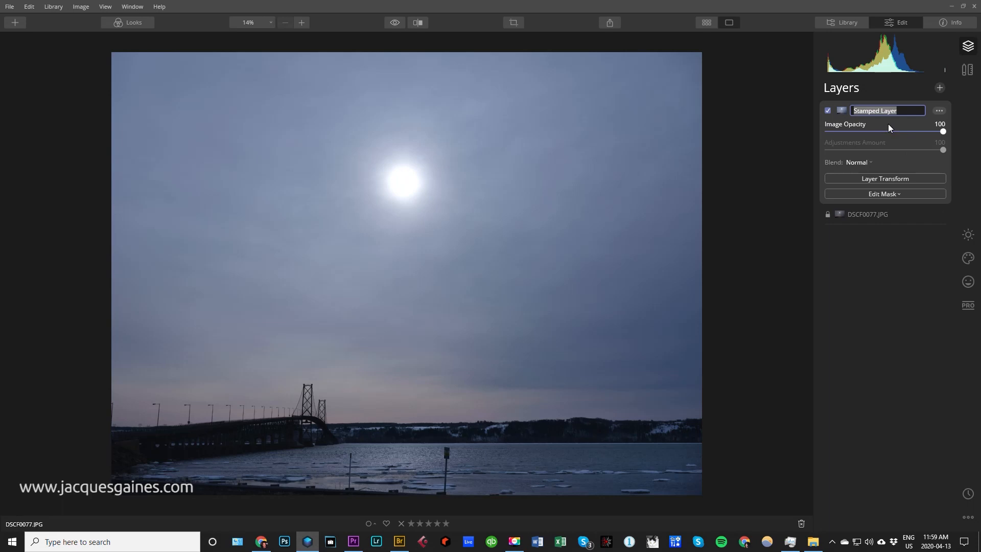
{"action": "type", "text": "moon"}
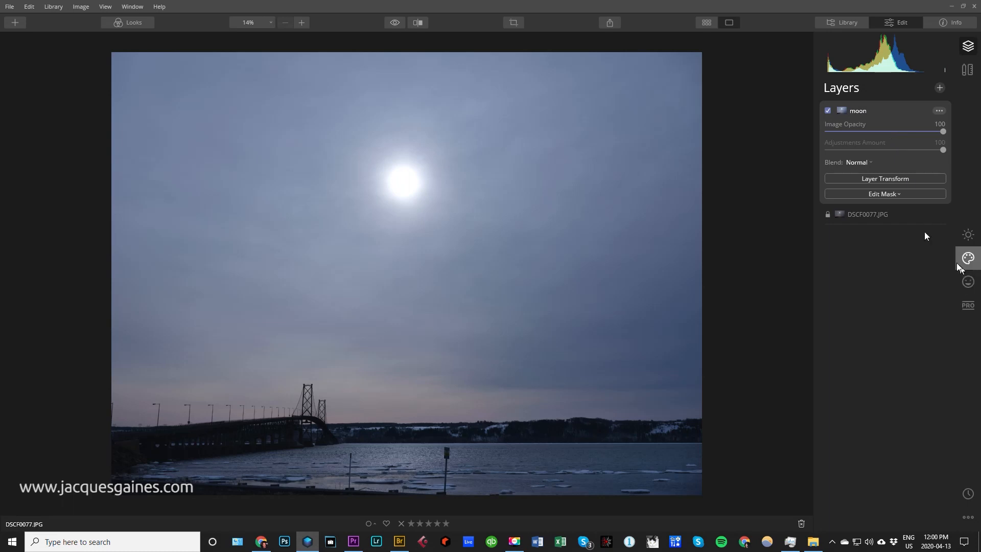
{"action": "mouse_move", "coordinate": [968, 258]}
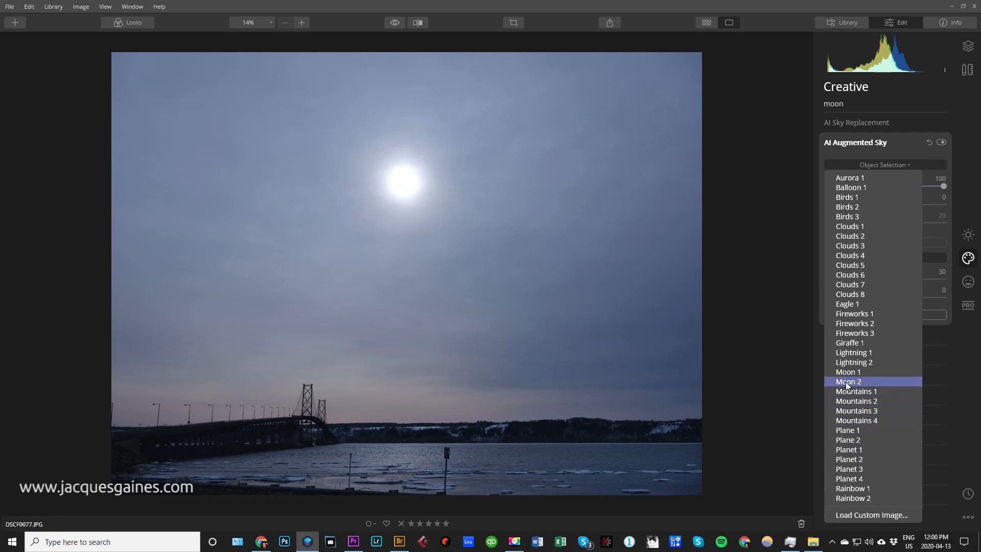
Step: Add a moon object, start placing it, then swap it to the Moon 1 crescent
{"action": "left_click", "coordinate": [849, 381]}
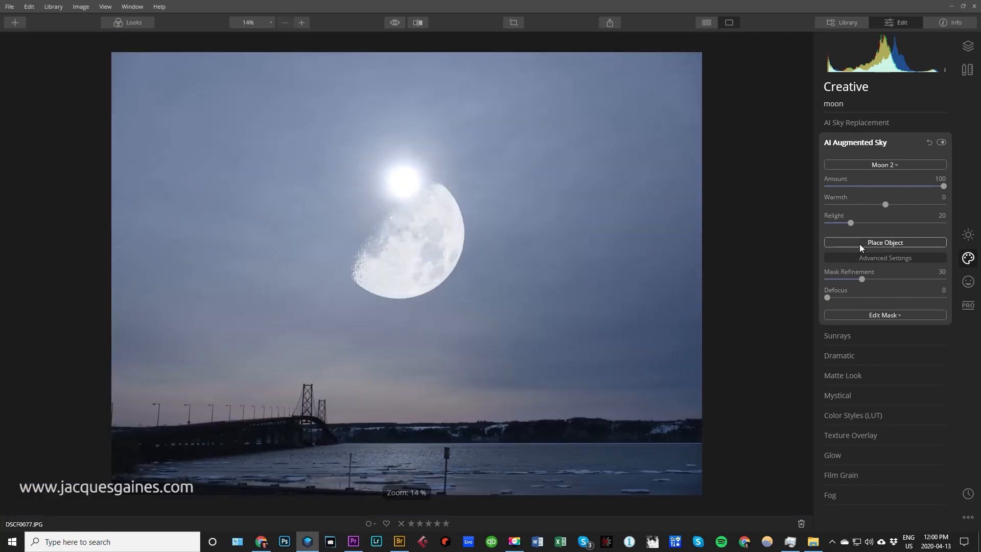
{"action": "left_click", "coordinate": [885, 243]}
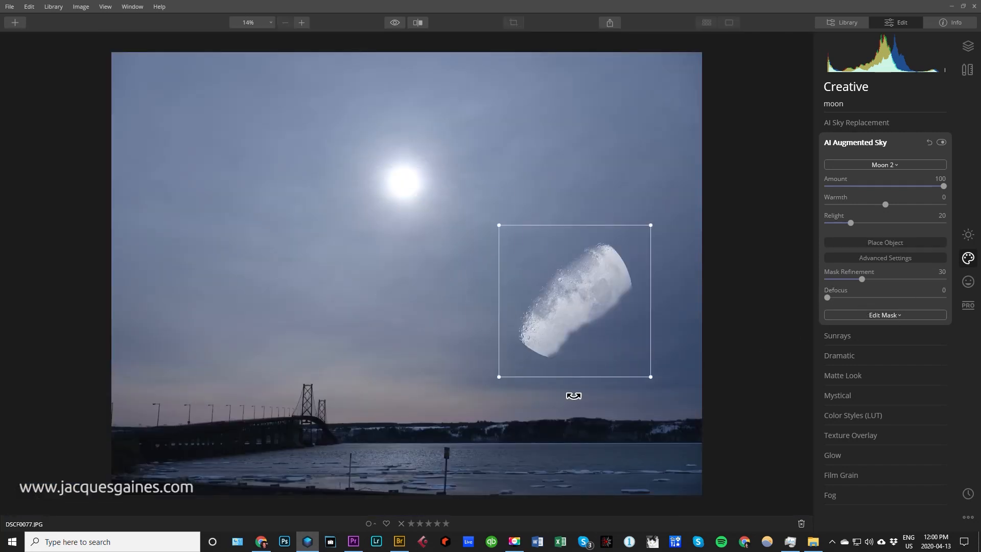
{"action": "left_click", "coordinate": [884, 165]}
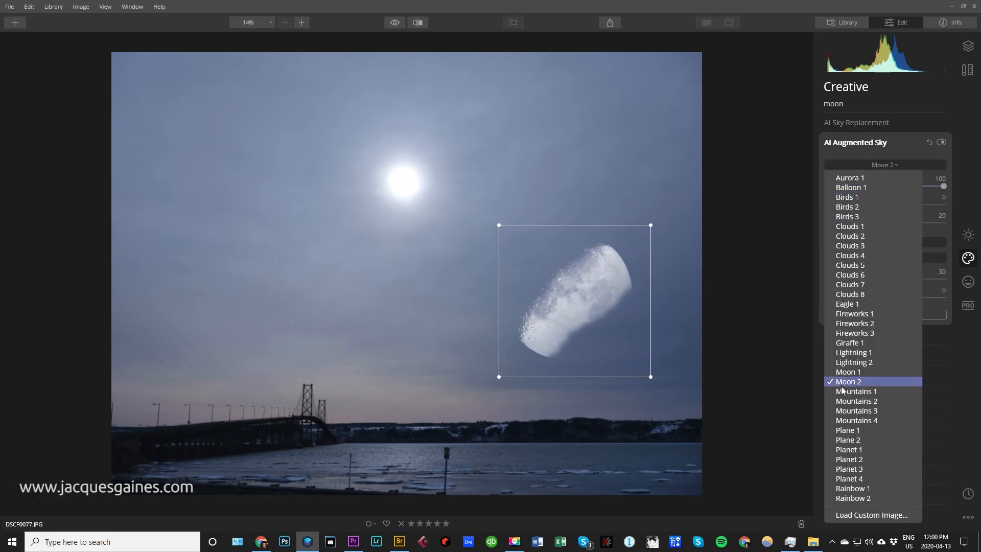
{"action": "left_click", "coordinate": [849, 372]}
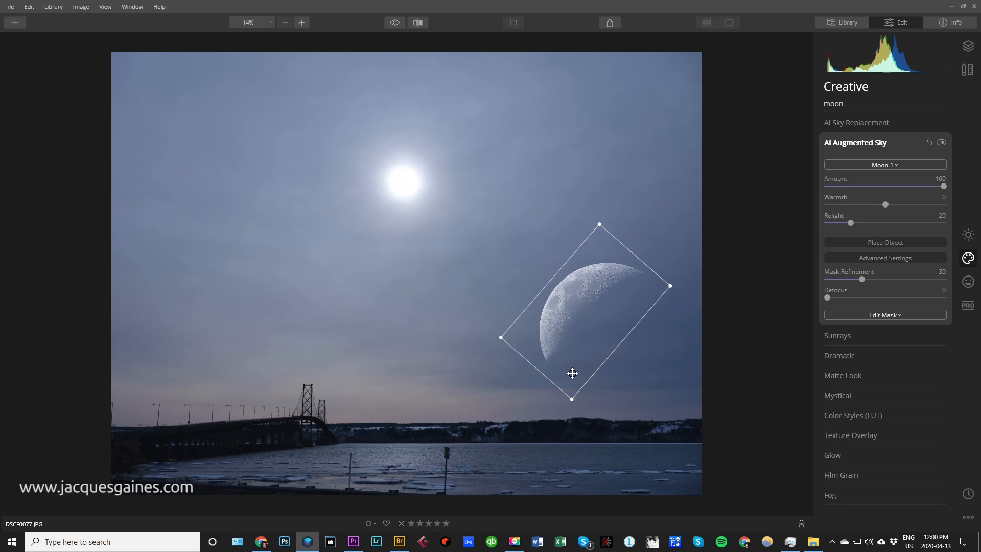
{"action": "mouse_move", "coordinate": [600, 309]}
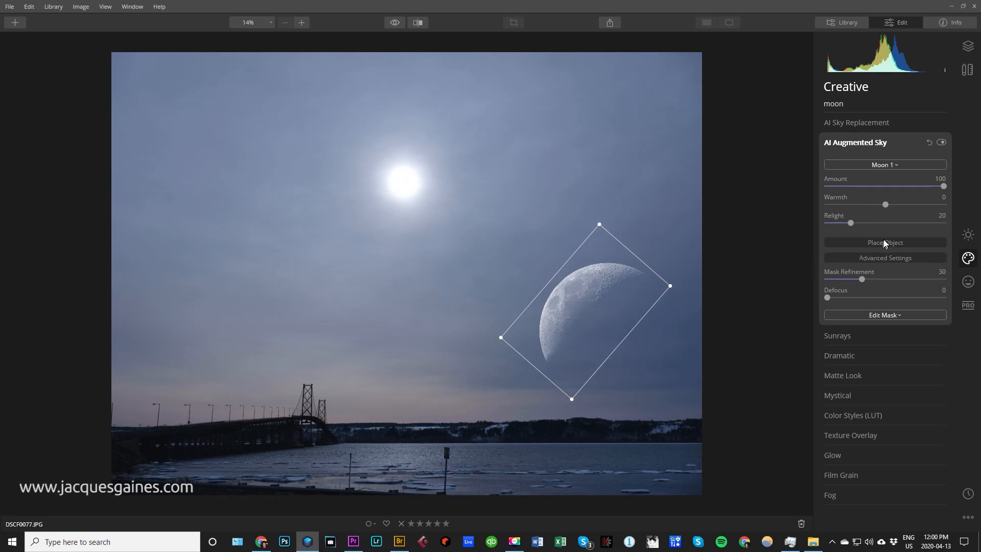
Step: Toggle the advanced sky settings and reopen the sky object list
{"action": "left_click", "coordinate": [884, 257]}
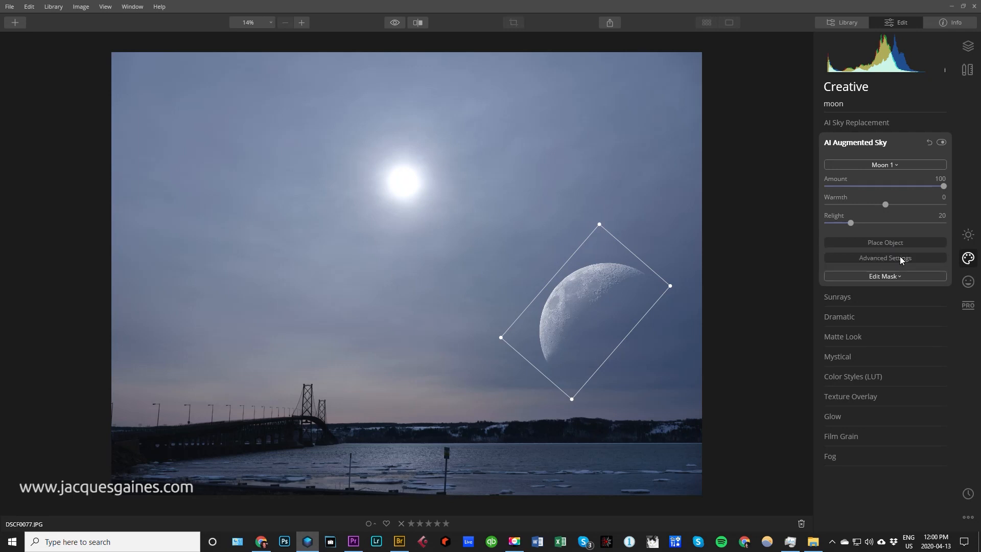
{"action": "left_click", "coordinate": [884, 258]}
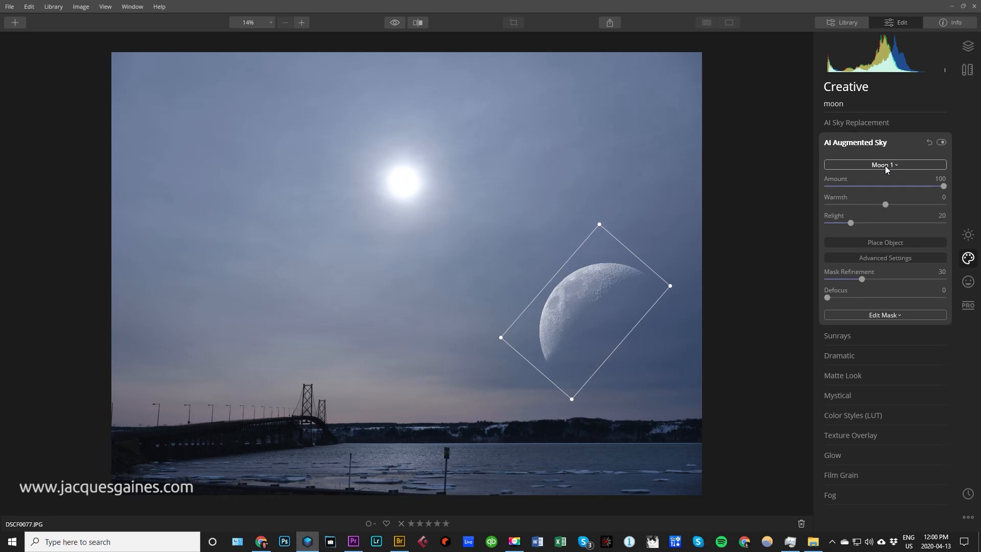
{"action": "left_click", "coordinate": [884, 165]}
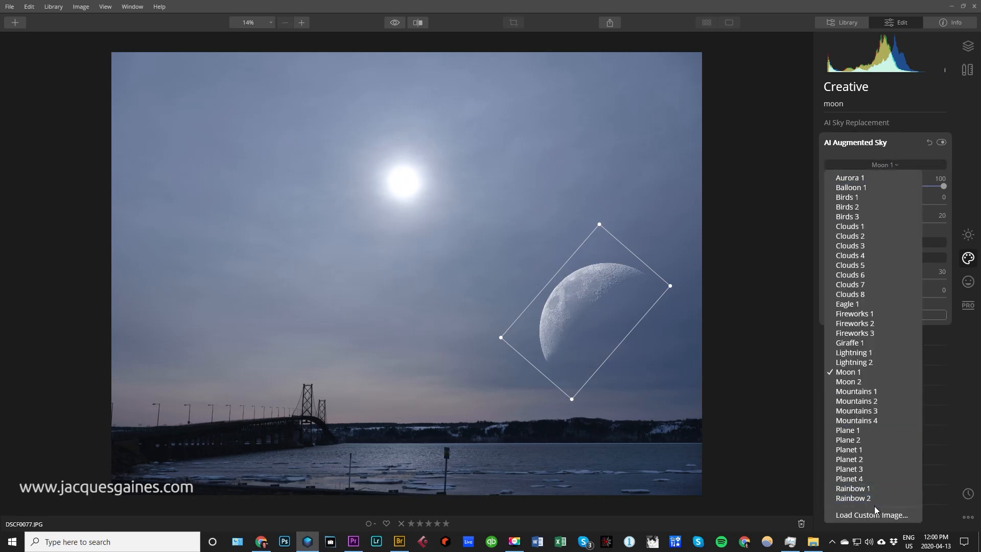
{"action": "mouse_move", "coordinate": [872, 515]}
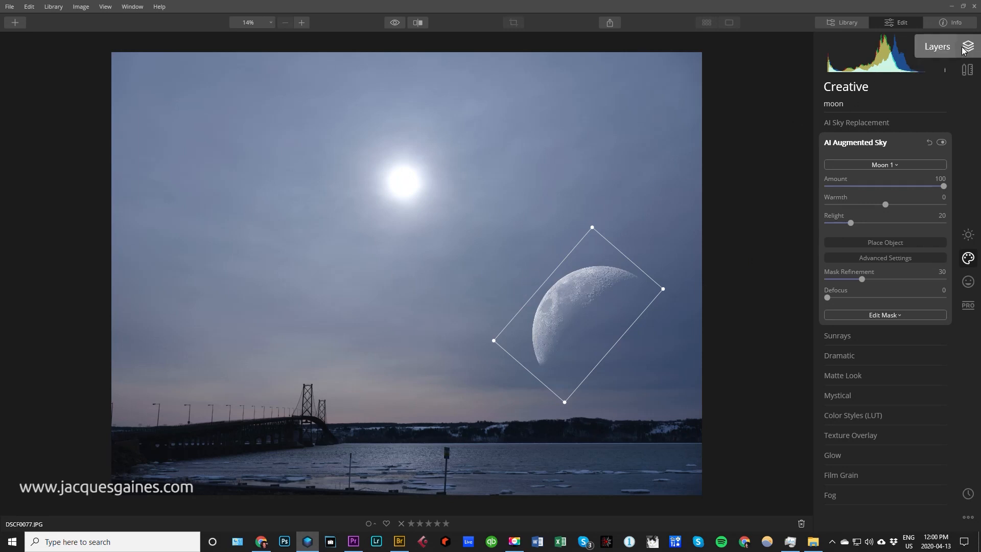
Step: Create a stamped layer merging the moon edit above the moon layer
{"action": "left_click", "coordinate": [968, 46]}
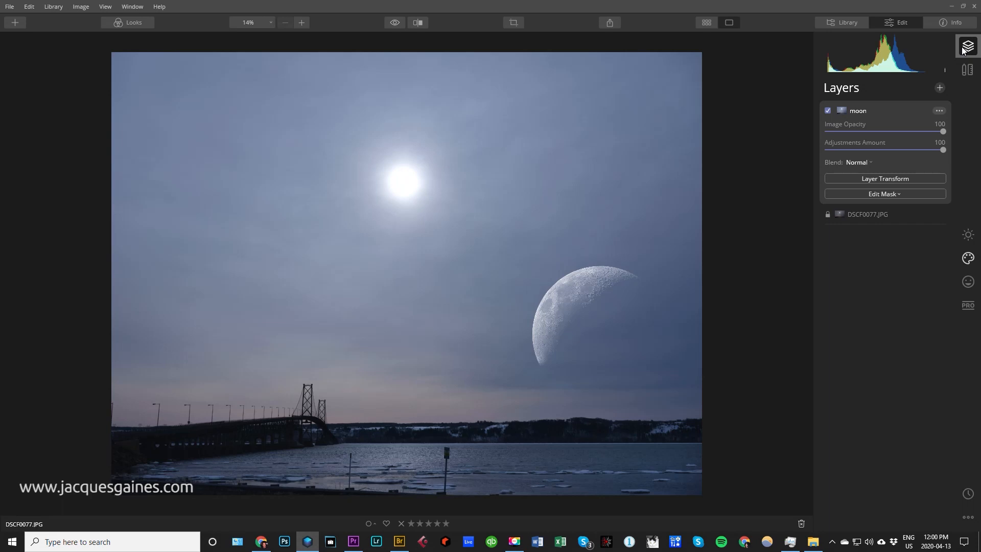
{"action": "left_click", "coordinate": [939, 88]}
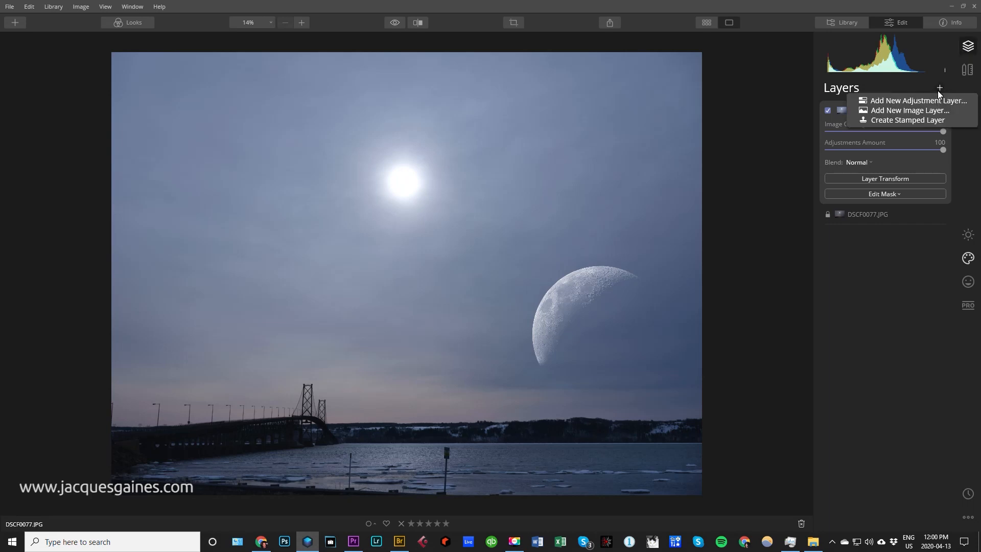
{"action": "left_click", "coordinate": [908, 121]}
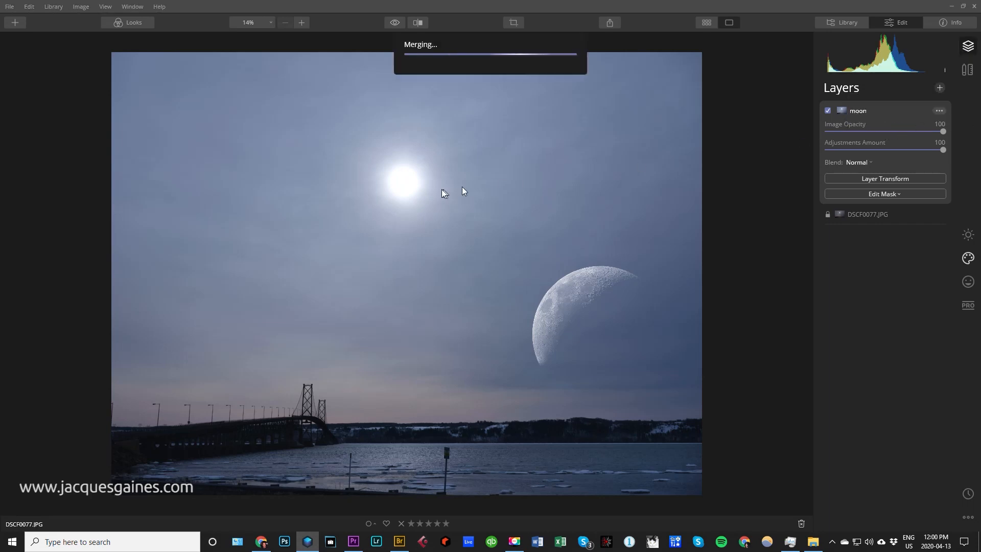
{"action": "mouse_move", "coordinate": [443, 193]}
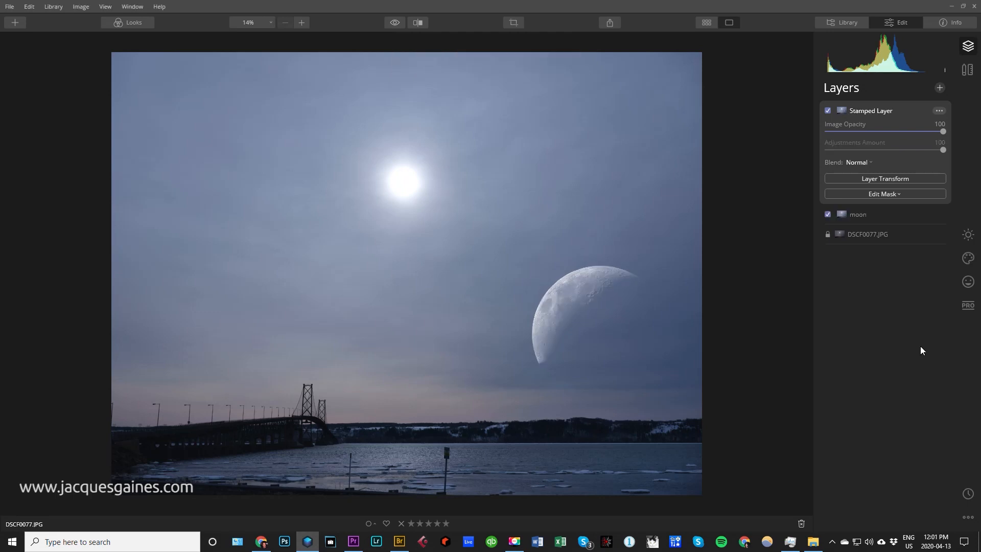
Step: Rename the new stamped layer to 'ringed planet'
{"action": "left_click", "coordinate": [938, 111]}
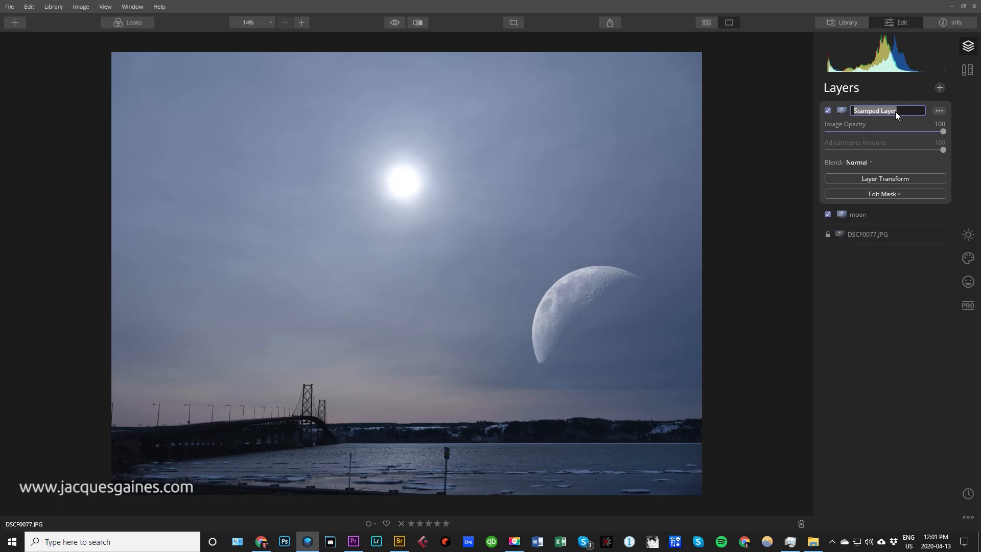
{"action": "type", "text": "ringed"}
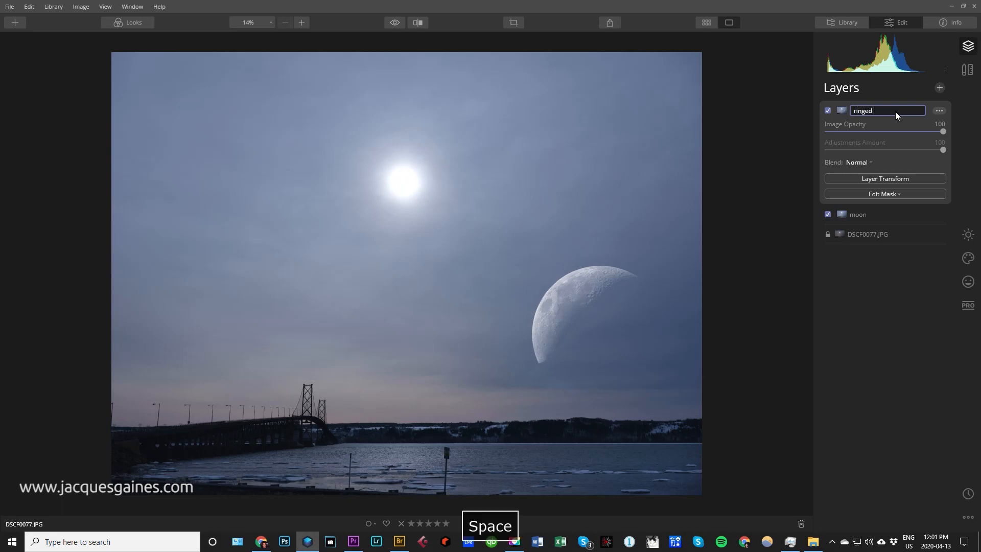
{"action": "type", "text": "planet"}
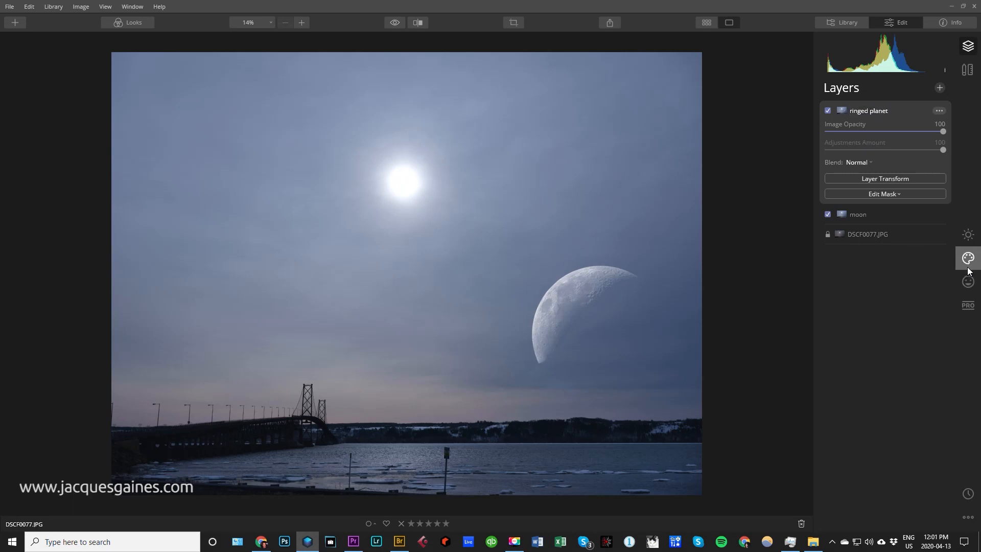
Step: In Creative > AI Augmented Sky choose the ringed Planet 4 object
{"action": "left_click", "coordinate": [968, 258]}
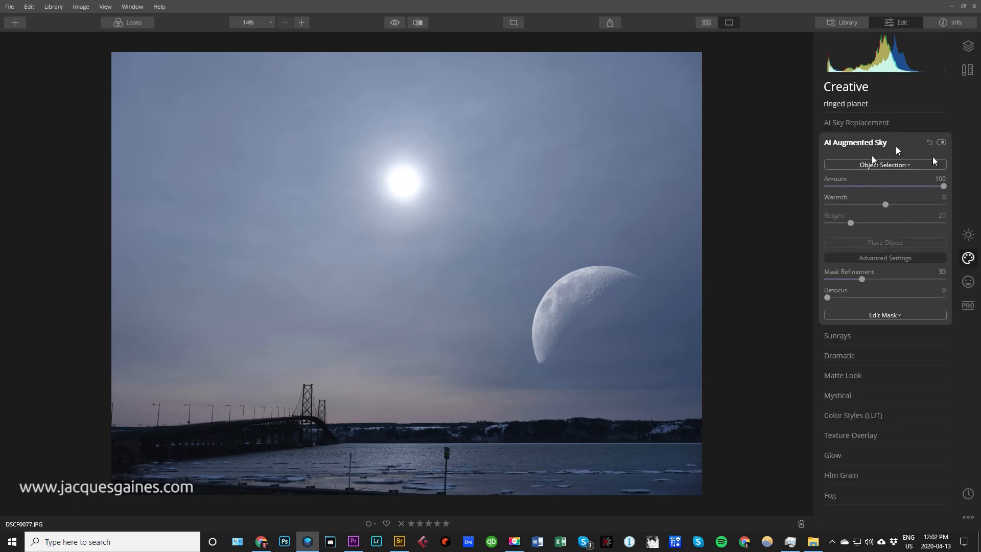
{"action": "left_click", "coordinate": [884, 164]}
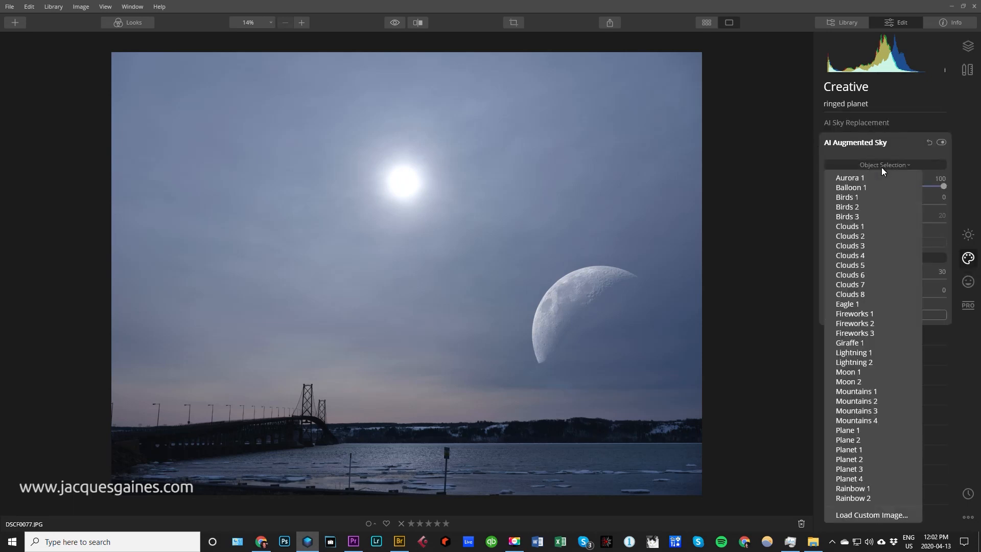
{"action": "mouse_move", "coordinate": [876, 440]}
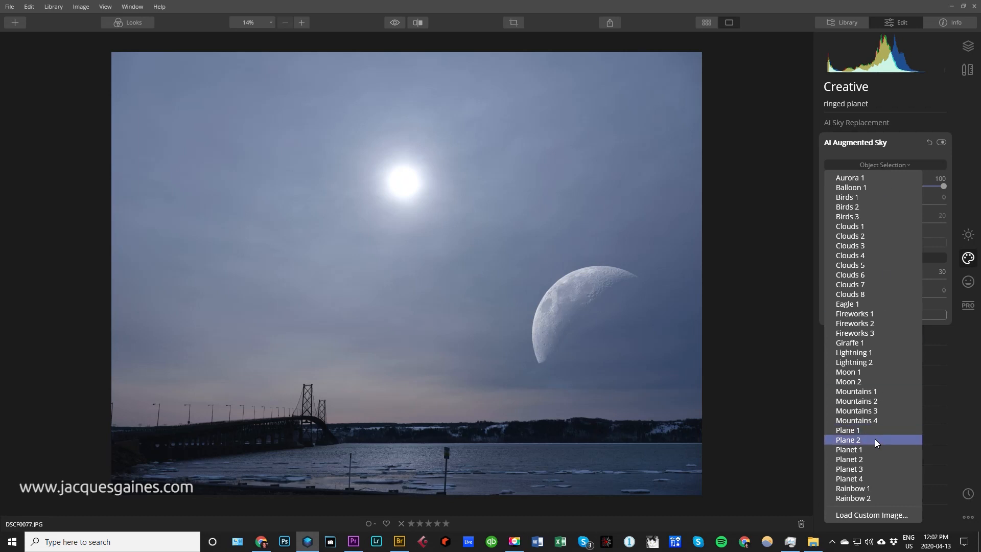
{"action": "left_click", "coordinate": [849, 478]}
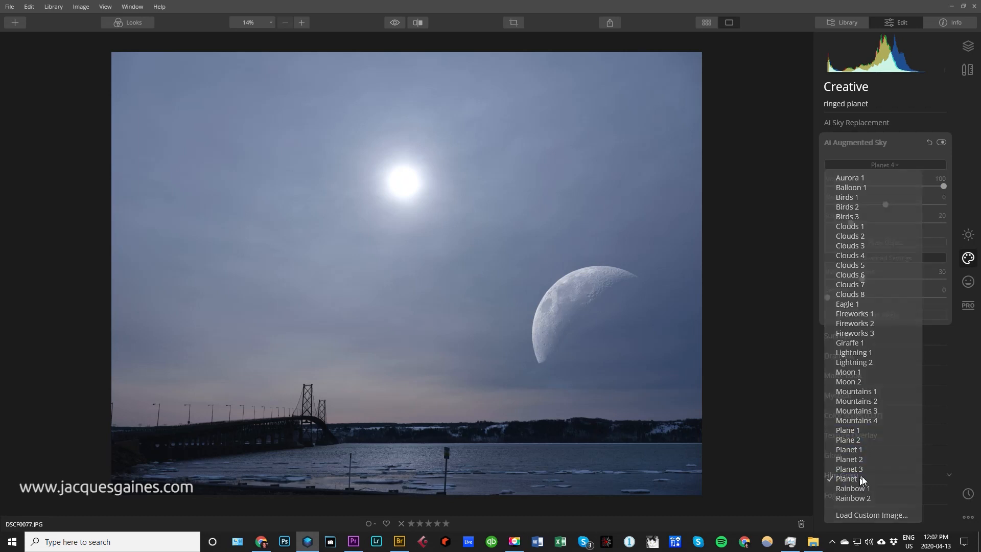
{"action": "left_click", "coordinate": [849, 478]}
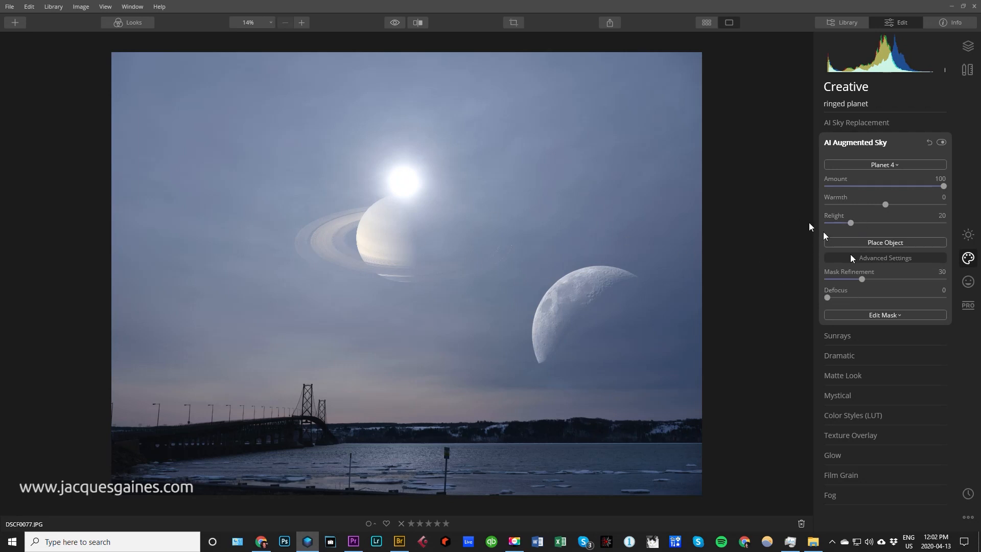
Step: Place the planet small and tilted above the treeline with Amount 72 and Defocus 31
{"action": "left_click", "coordinate": [885, 243]}
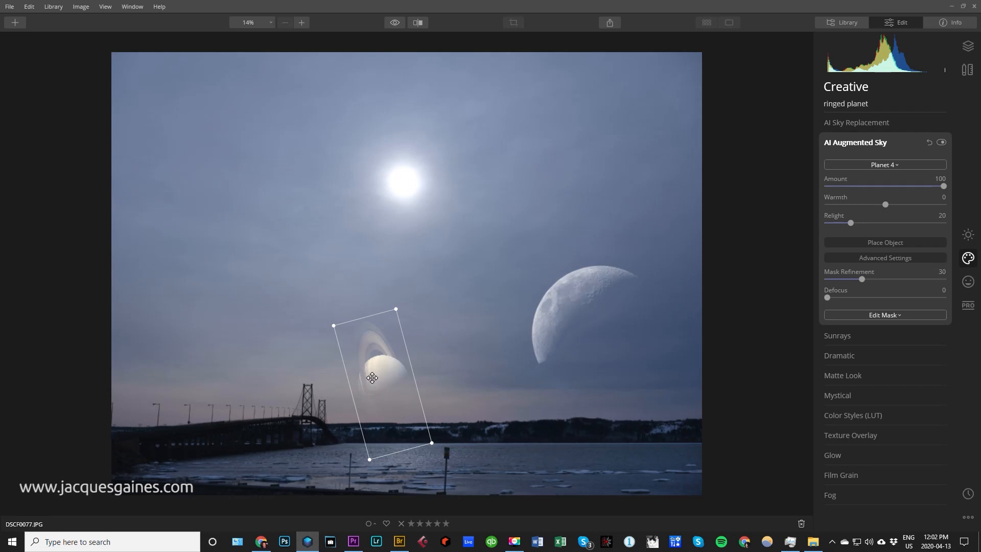
{"action": "mouse_move", "coordinate": [872, 182]}
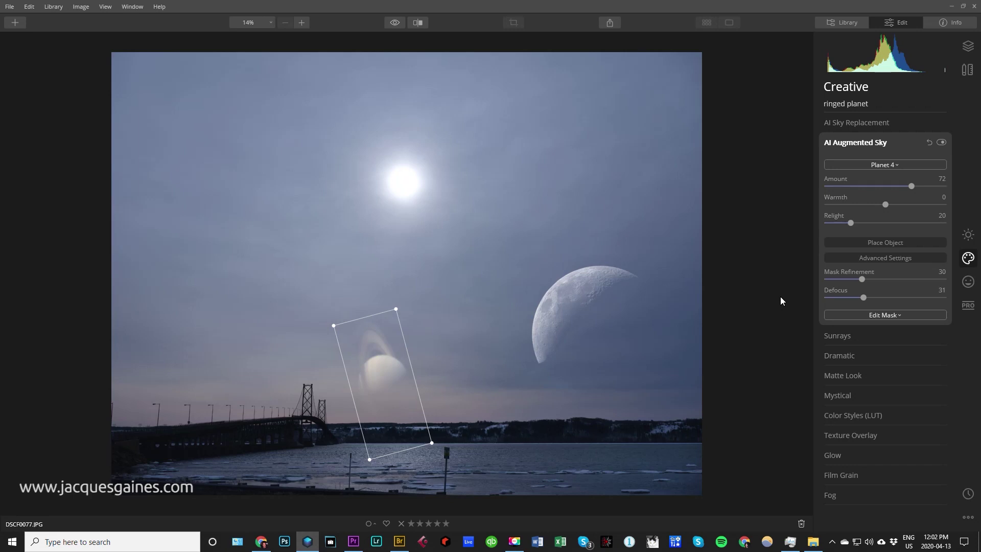
{"action": "mouse_move", "coordinate": [548, 331]}
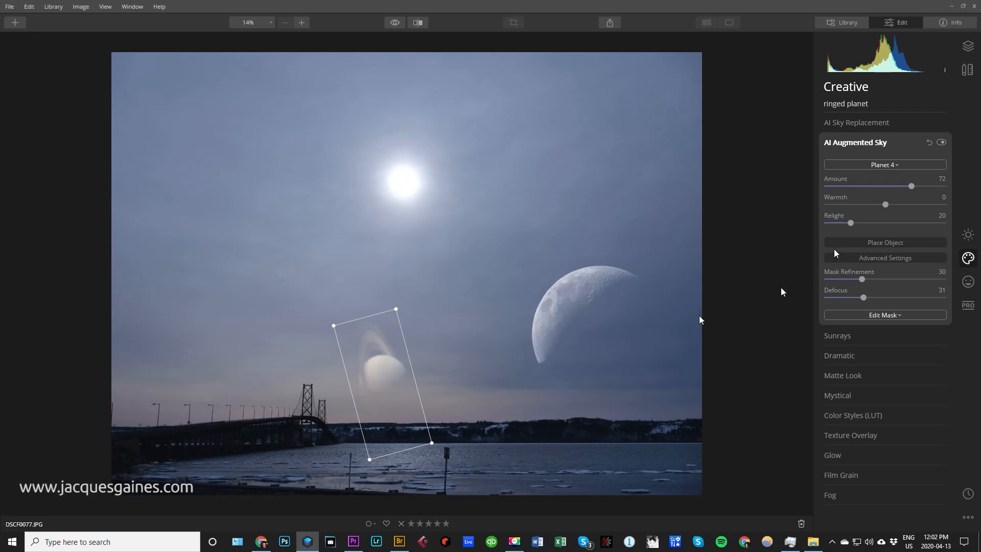
{"action": "left_click", "coordinate": [854, 142]}
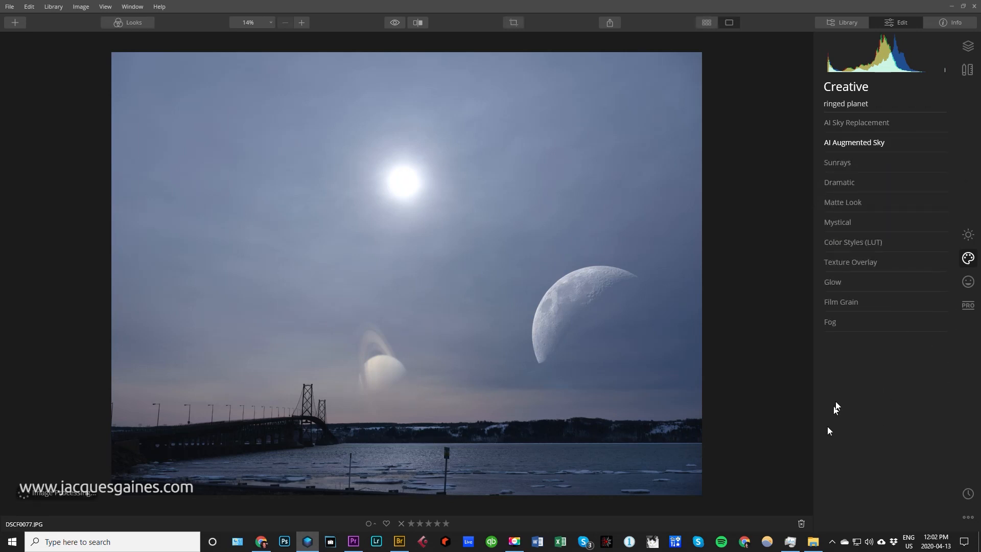
{"action": "mouse_move", "coordinate": [932, 76]}
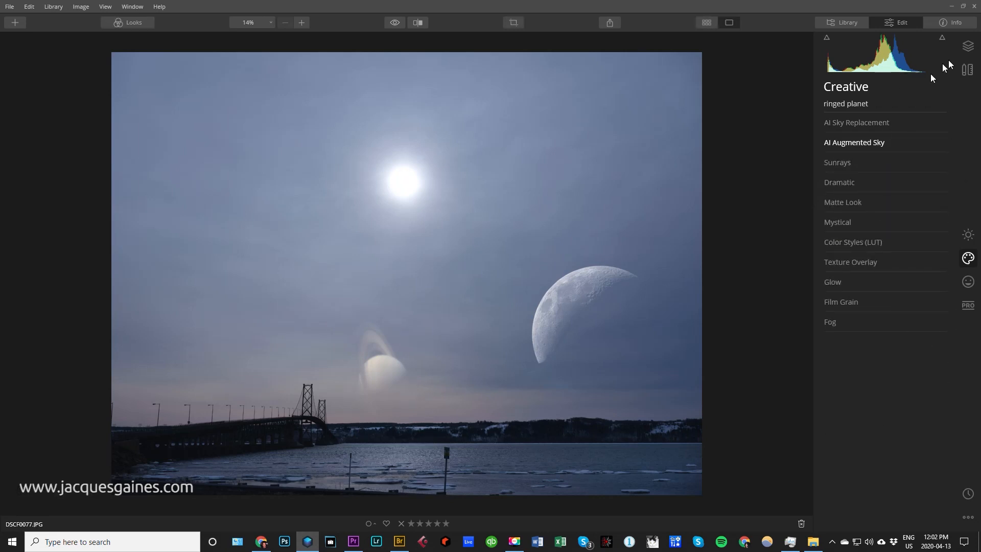
Step: Add Adjustment Layer 1 on top and toggle the ringed planet layer to compare
{"action": "left_click", "coordinate": [968, 45]}
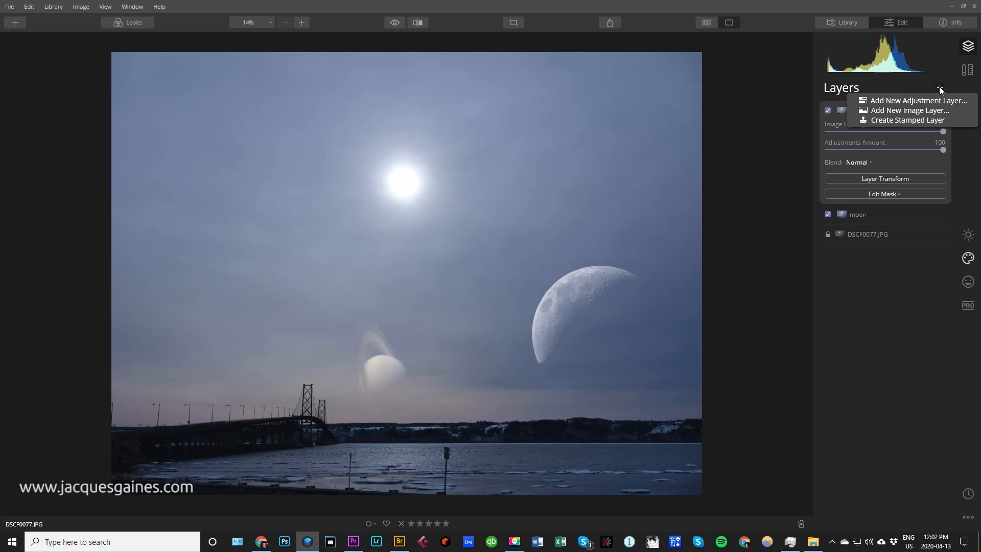
{"action": "left_click", "coordinate": [918, 100]}
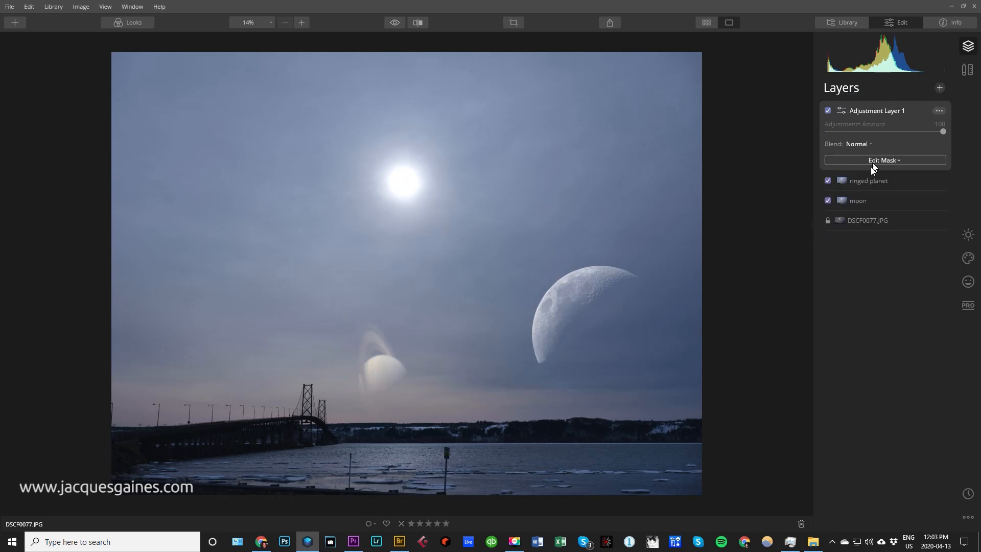
{"action": "left_click", "coordinate": [827, 181]}
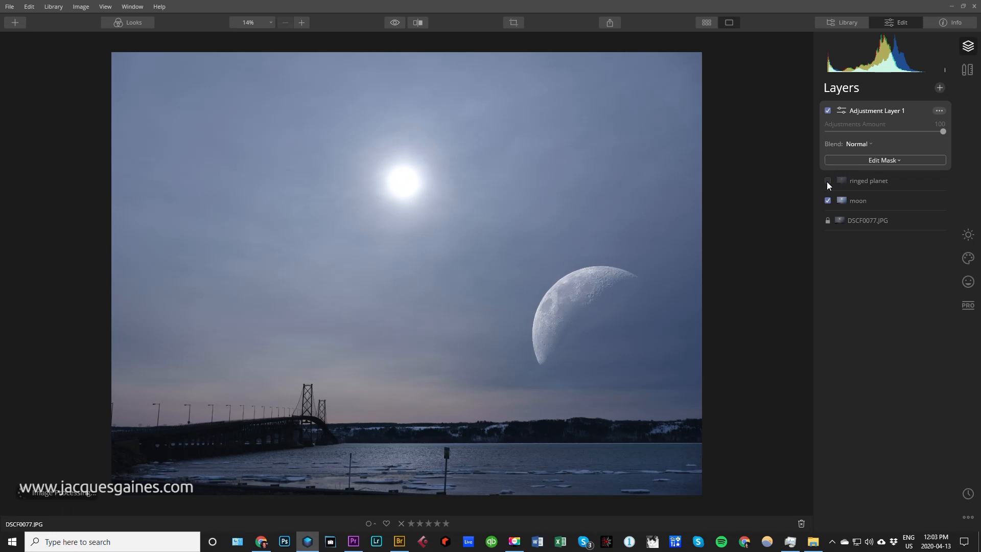
{"action": "left_click", "coordinate": [827, 180]}
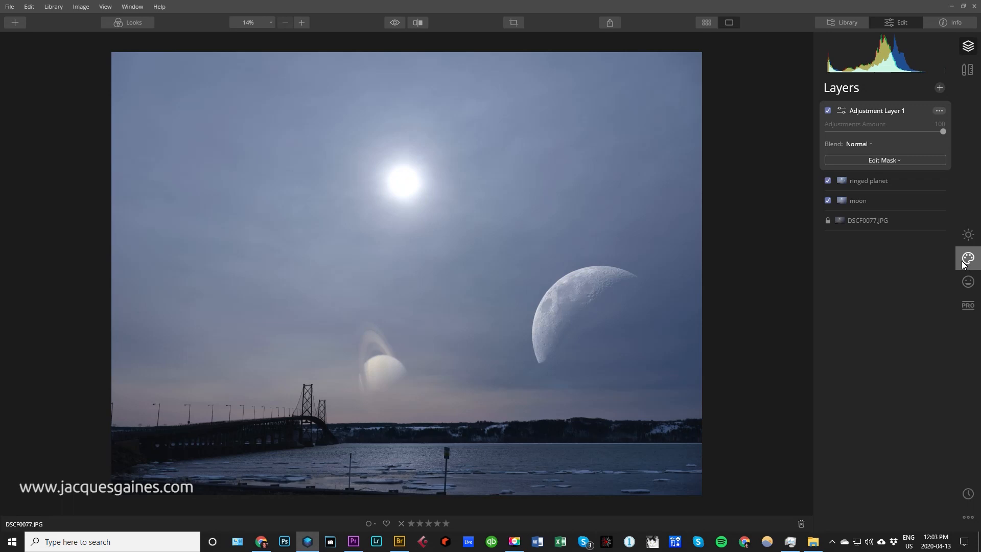
Step: Place the Sunrays center on the sun with Amount 14, Length 39, Penetration 30
{"action": "left_click", "coordinate": [966, 258]}
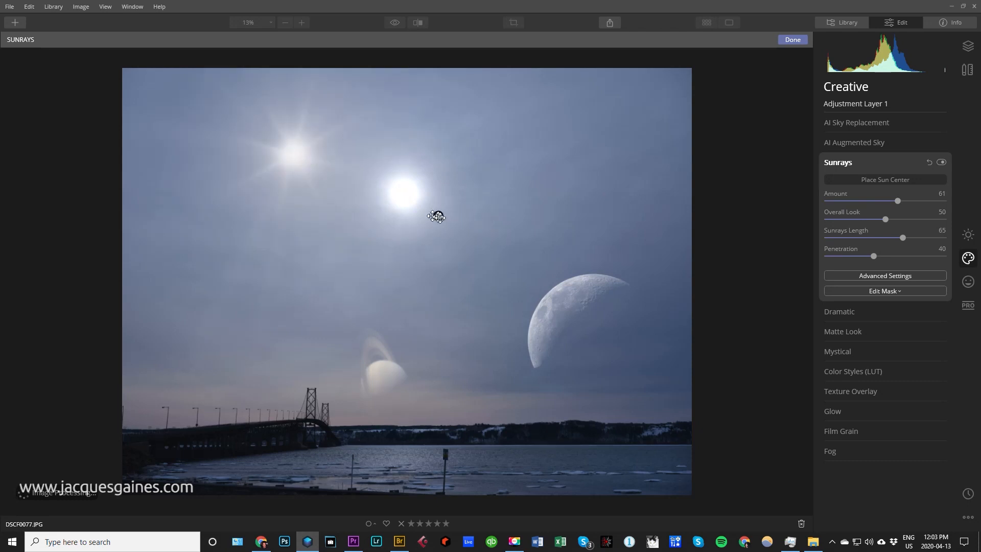
{"action": "left_click", "coordinate": [297, 153]}
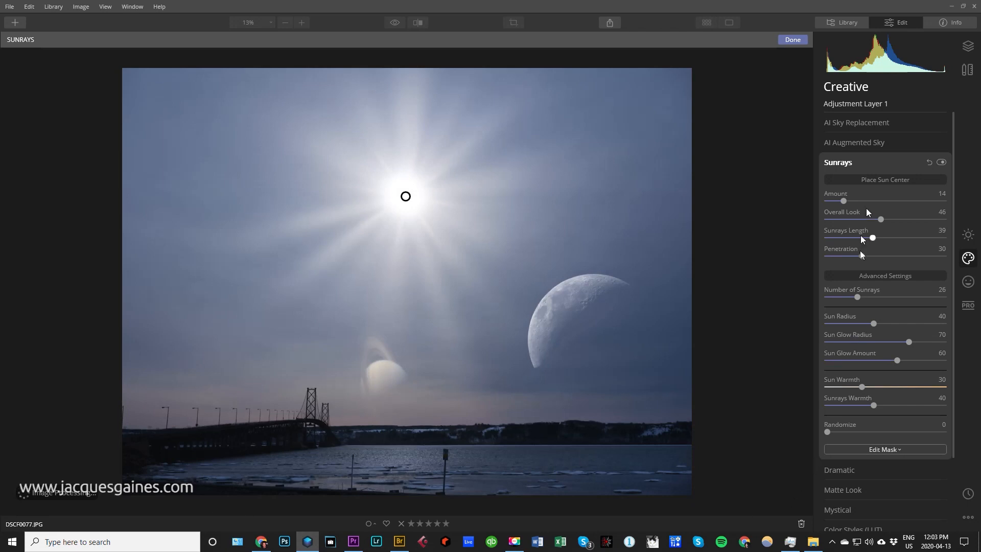
{"action": "left_click", "coordinate": [855, 142]}
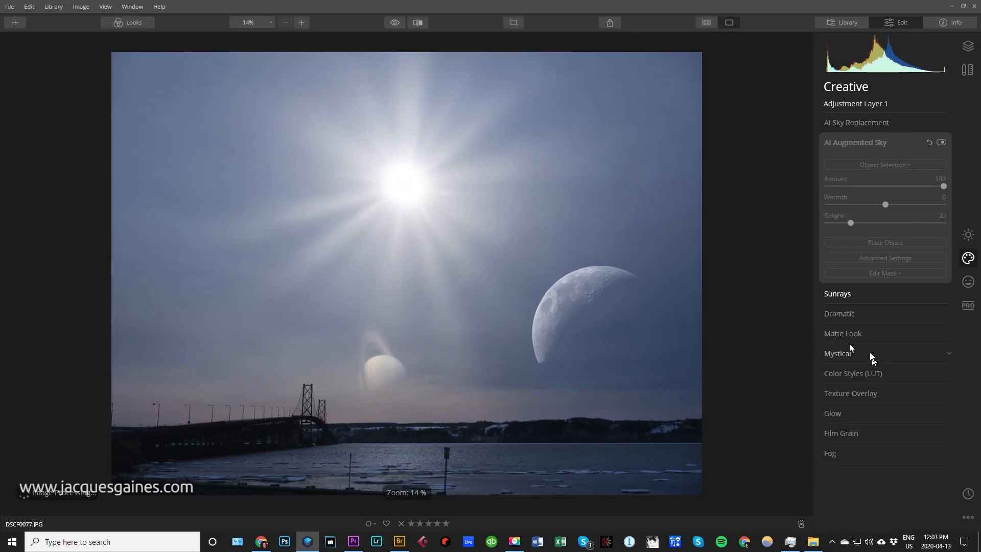
Step: Apply the Los Angeles LUT from Cinematic Toning to Adjustment Layer 1
{"action": "left_click", "coordinate": [853, 373]}
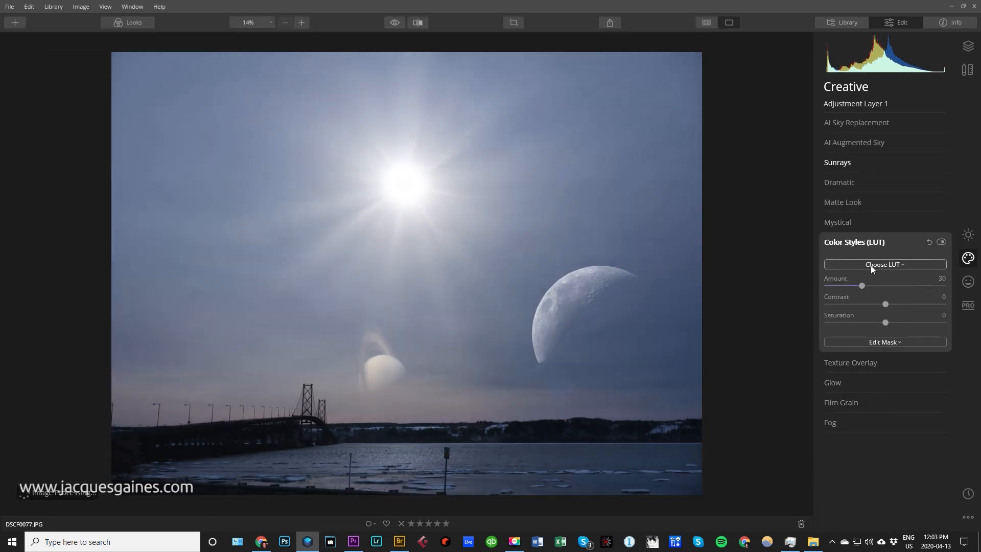
{"action": "left_click", "coordinate": [884, 264]}
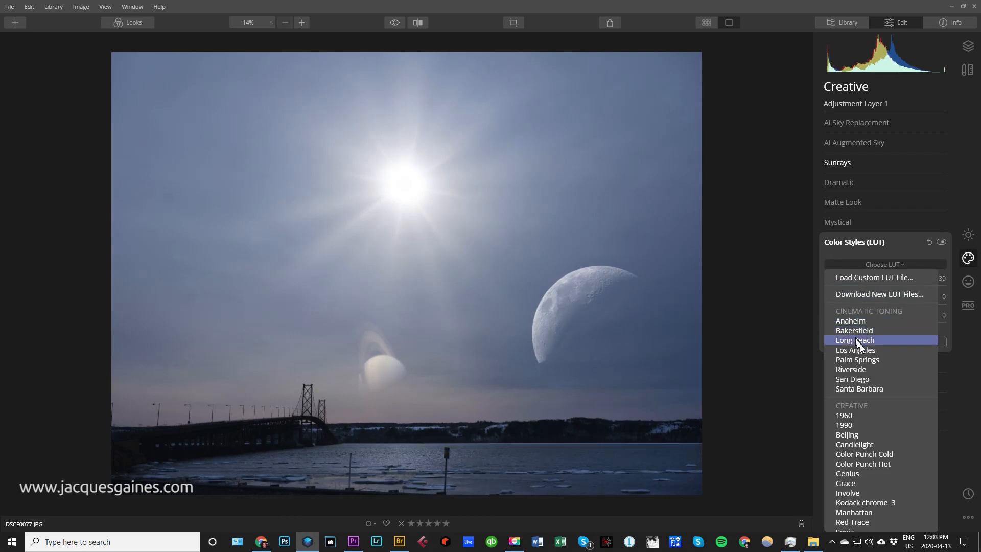
{"action": "left_click", "coordinate": [855, 349]}
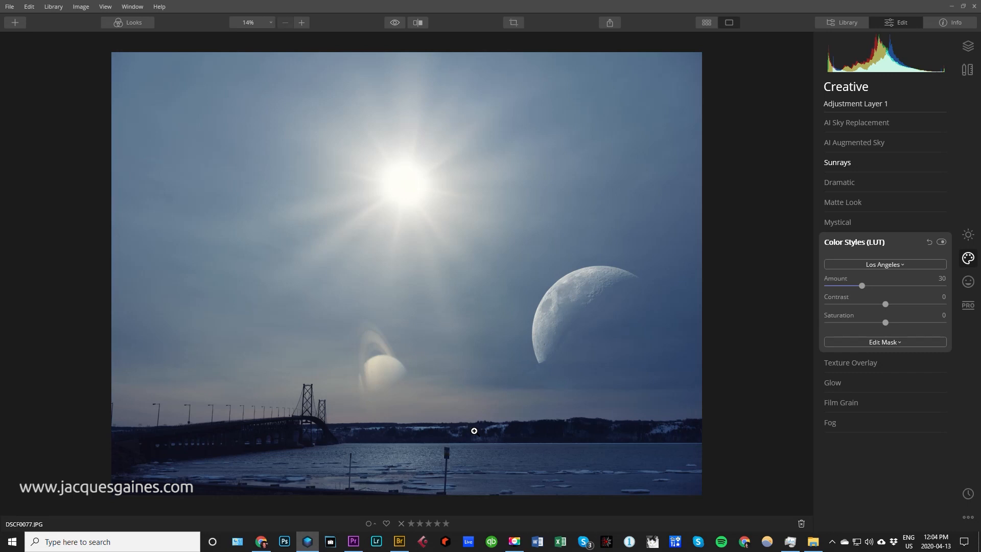
{"action": "mouse_move", "coordinate": [532, 403]}
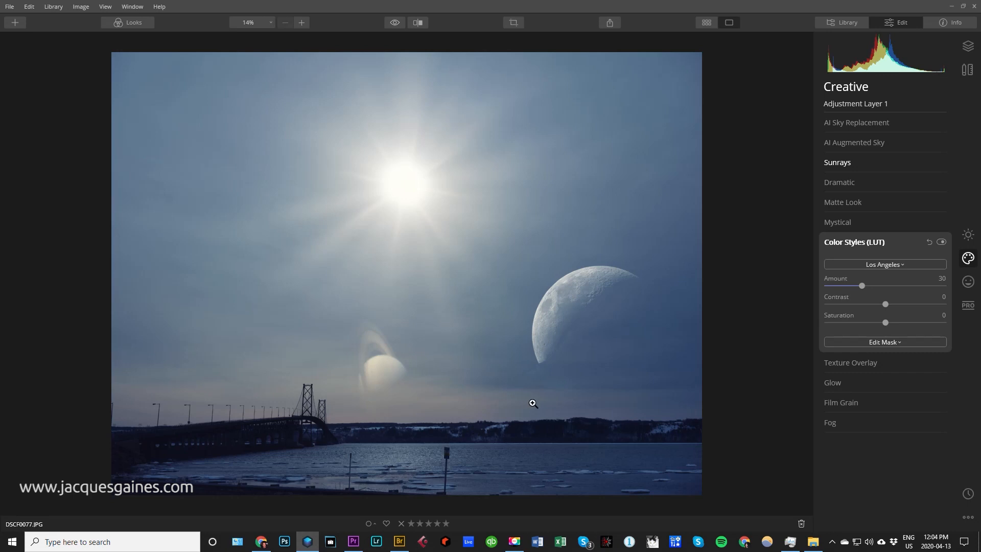